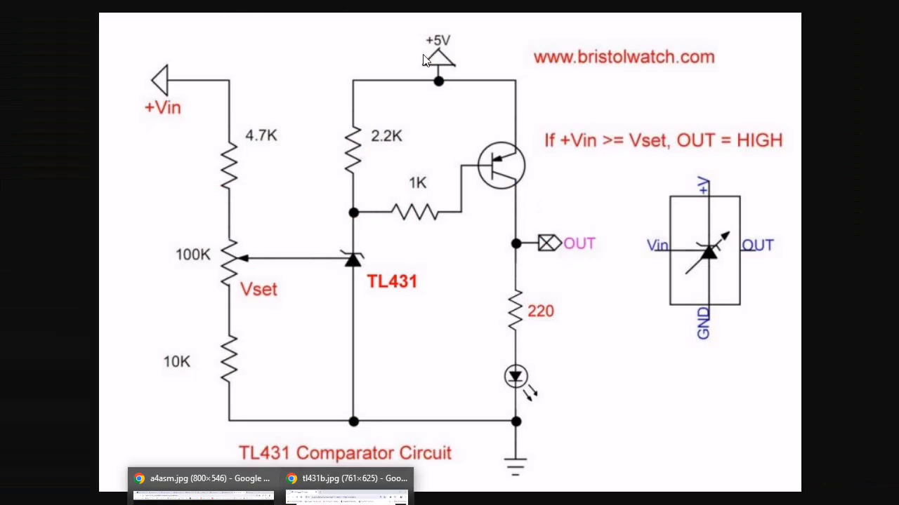
mouse_move(442, 64)
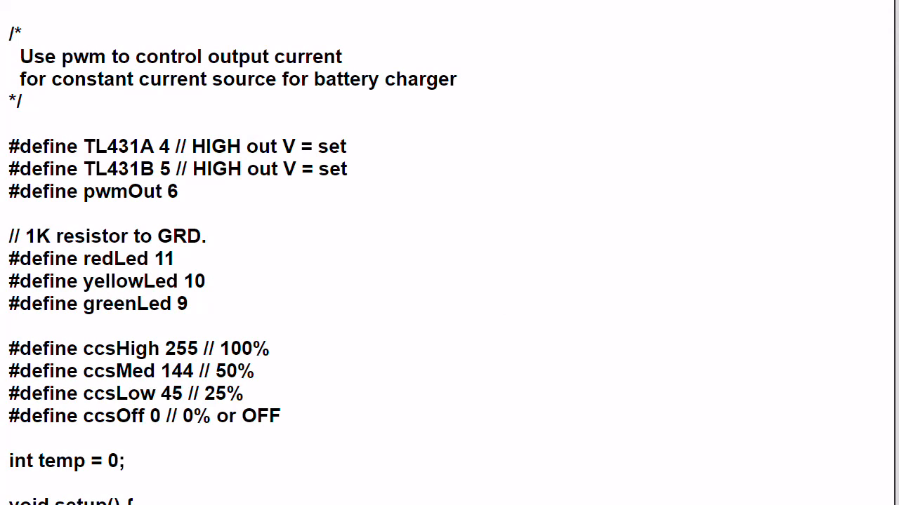
mouse_move(686, 94)
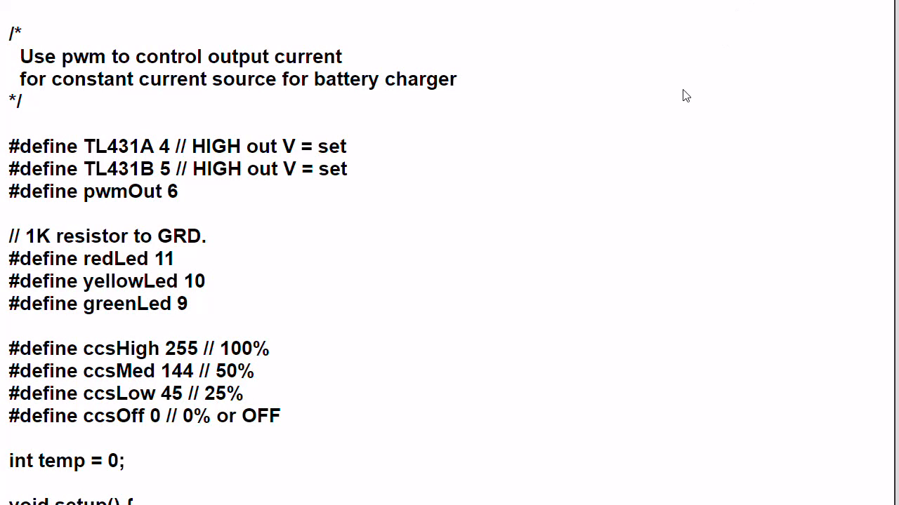
mouse_move(559, 230)
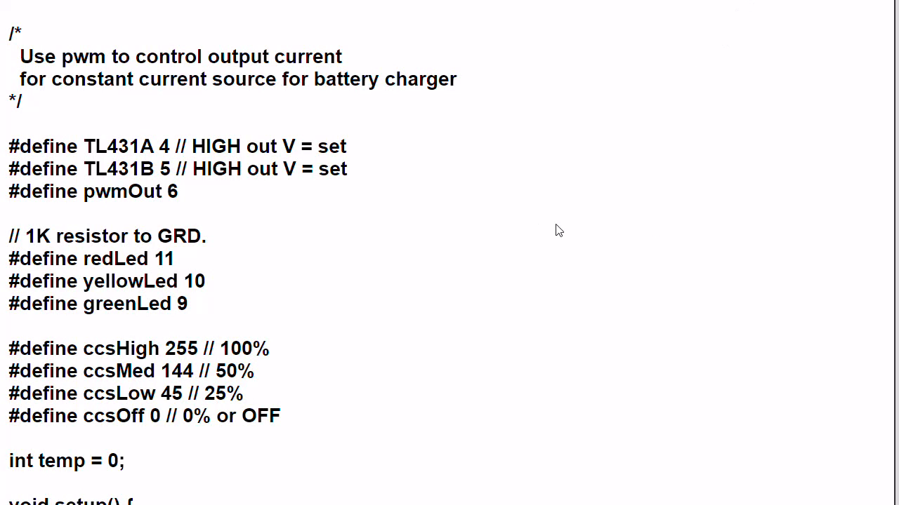
mouse_move(548, 223)
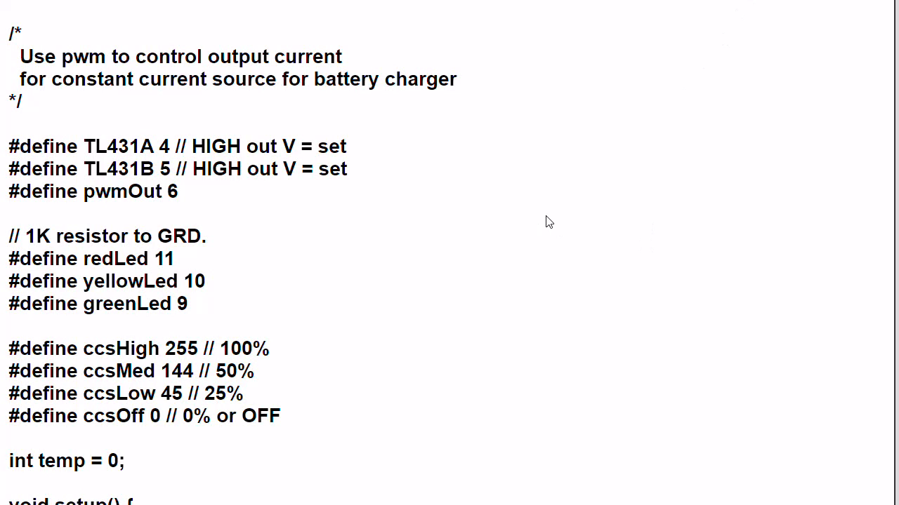
mouse_move(646, 234)
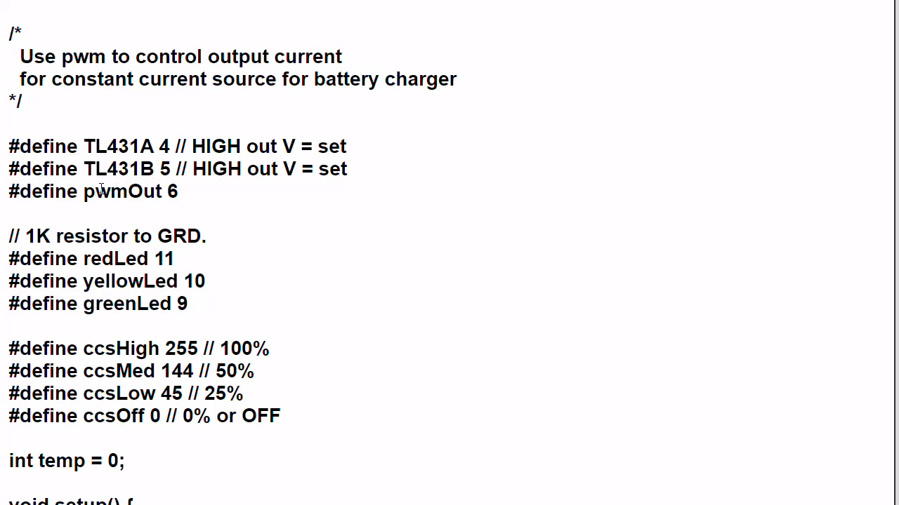
mouse_move(183, 195)
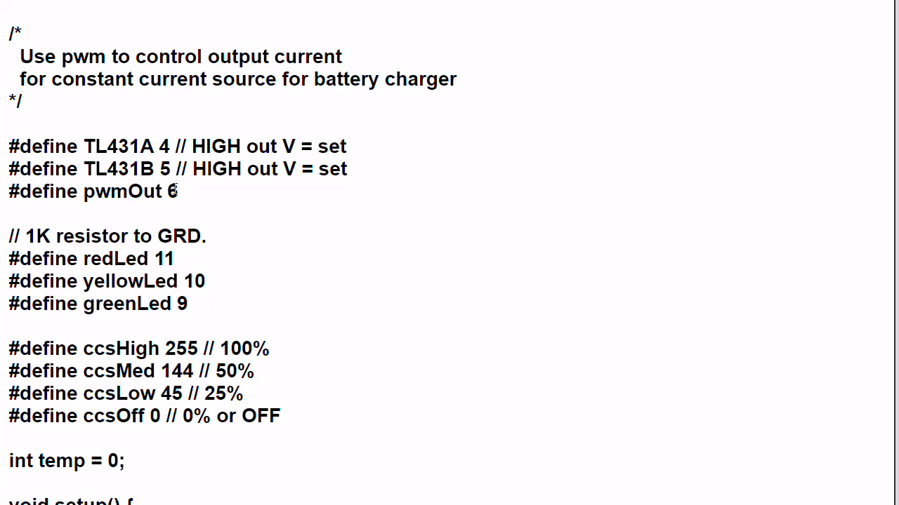
mouse_move(181, 195)
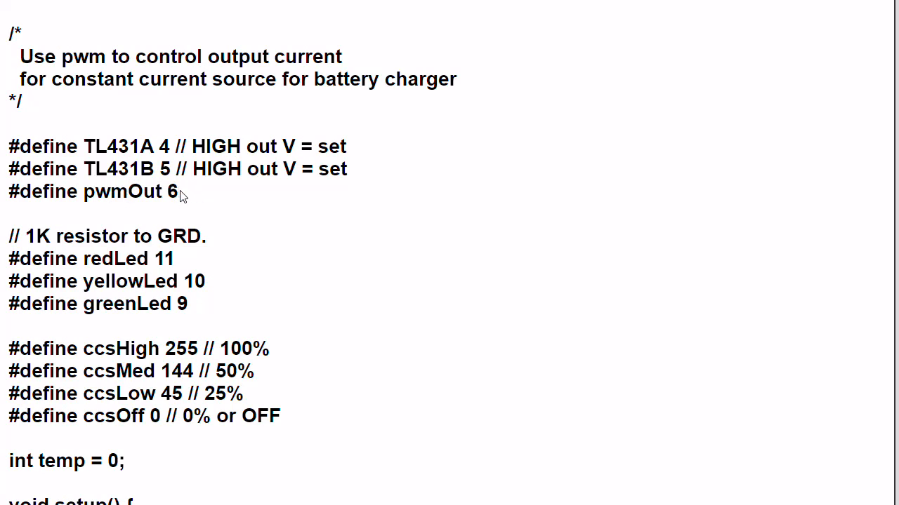
mouse_move(79, 323)
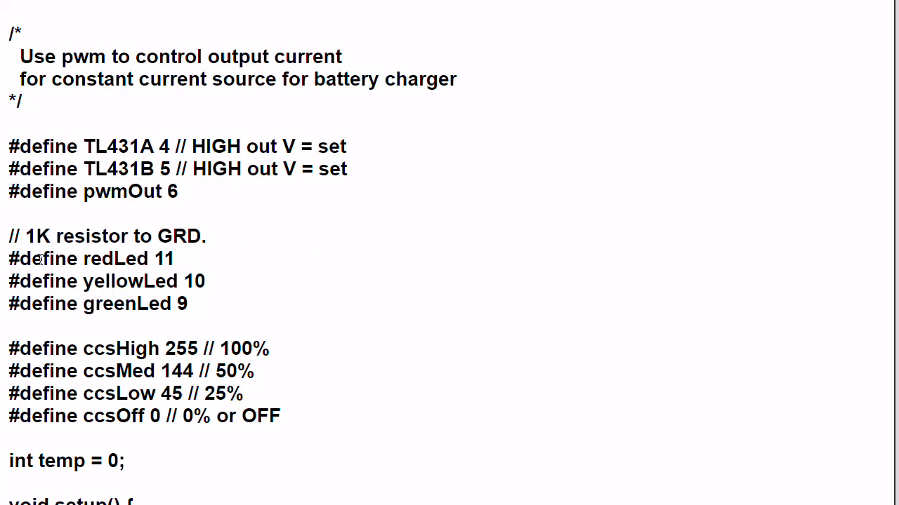
mouse_move(179, 260)
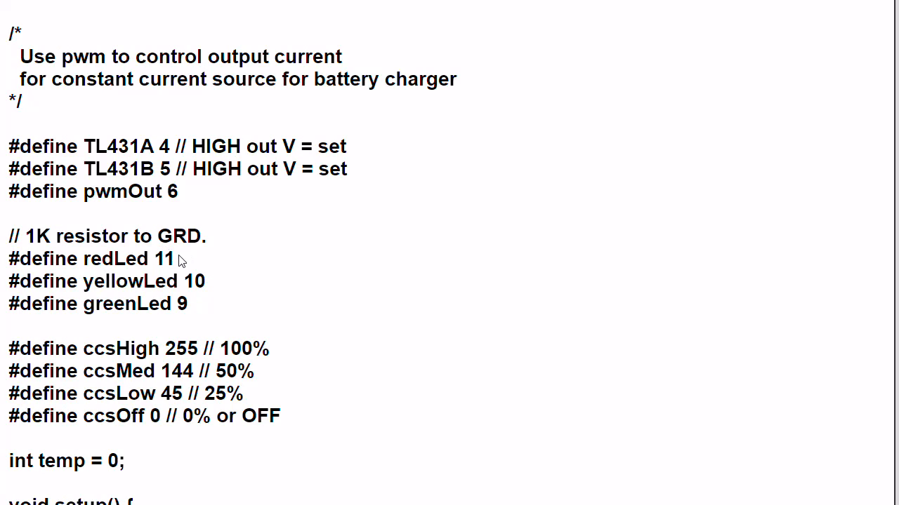
mouse_move(233, 284)
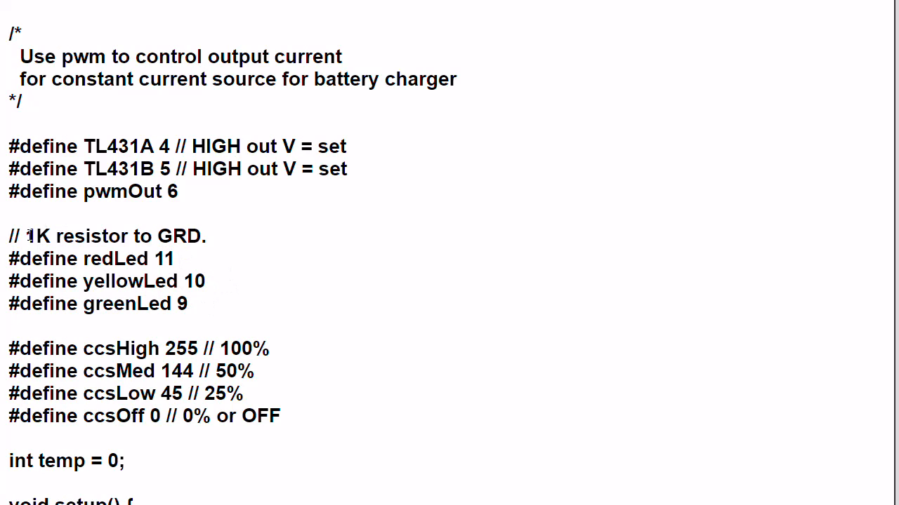
mouse_move(55, 236)
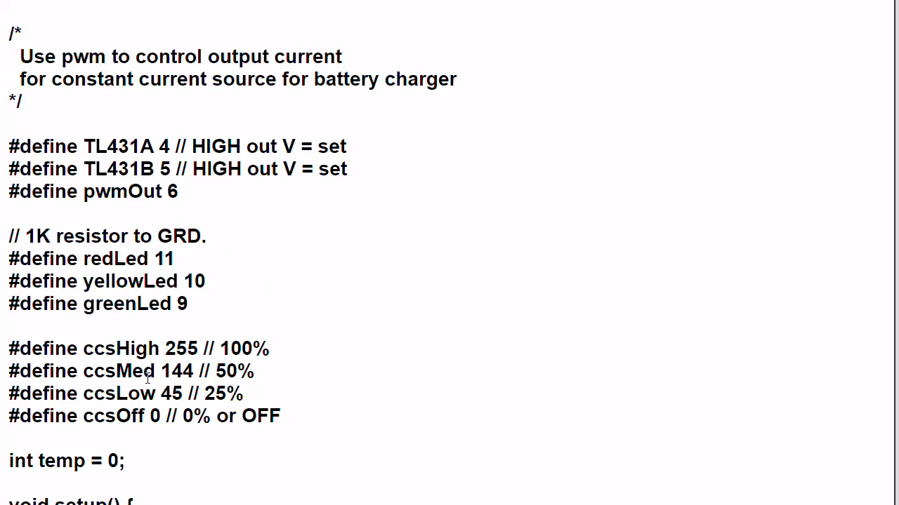
mouse_move(104, 349)
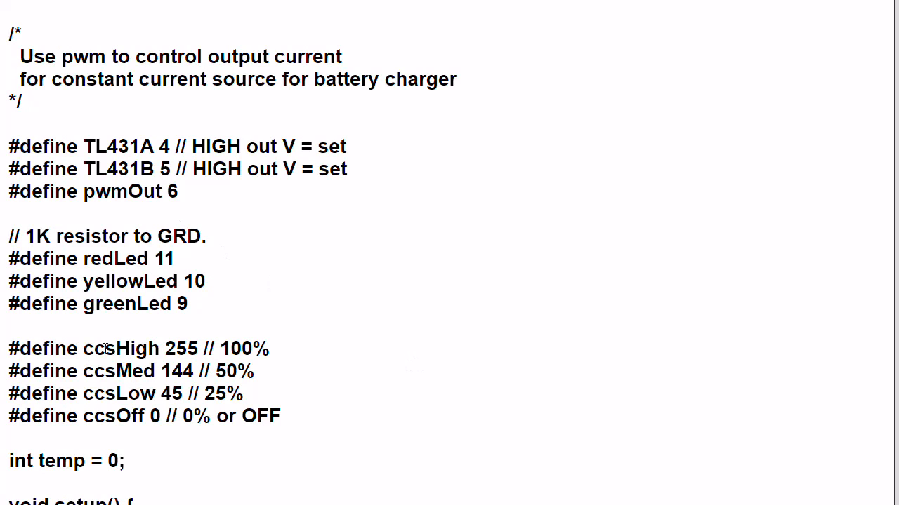
mouse_move(280, 354)
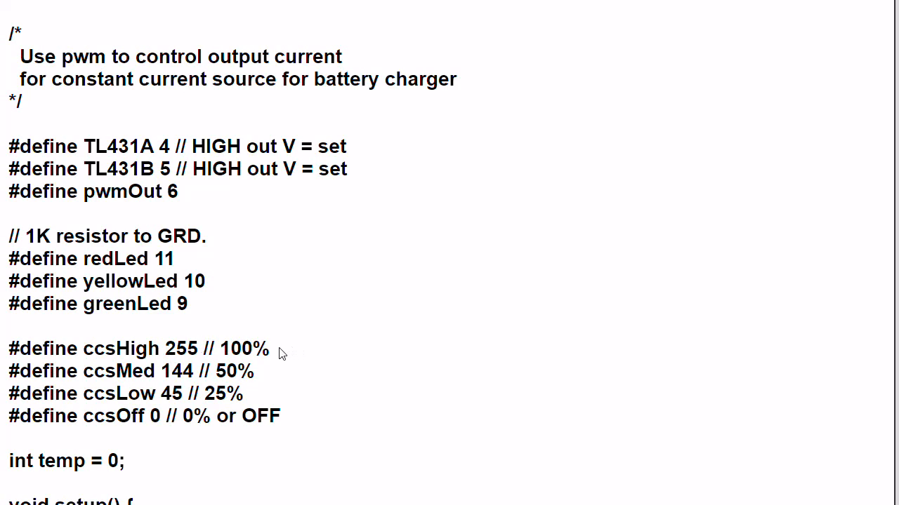
mouse_move(286, 354)
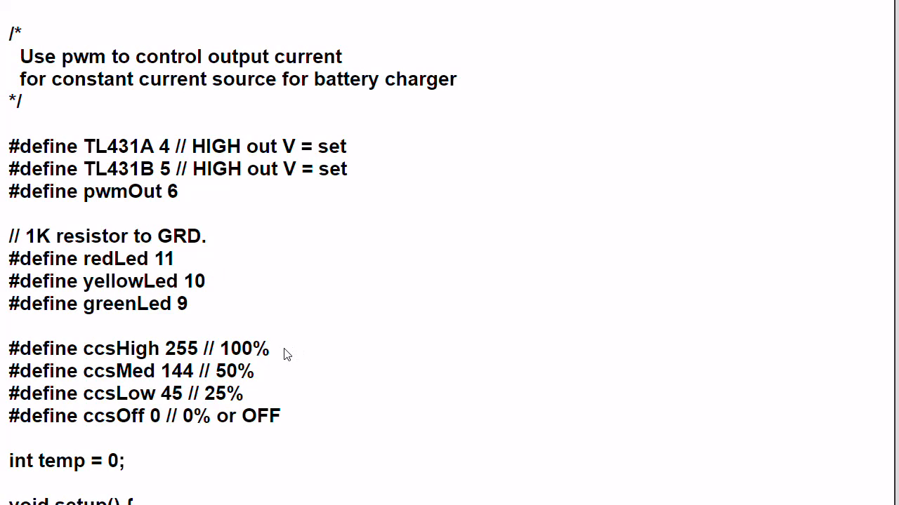
click(193, 371)
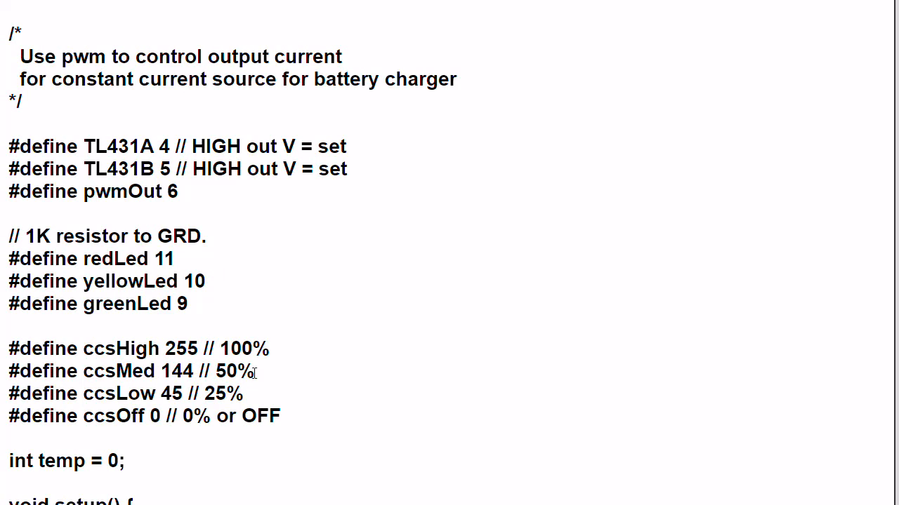
mouse_move(256, 396)
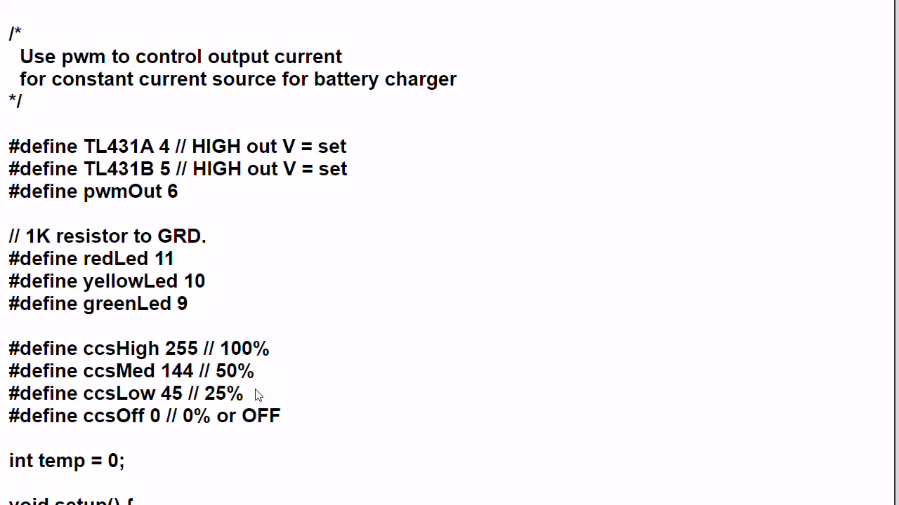
mouse_move(277, 397)
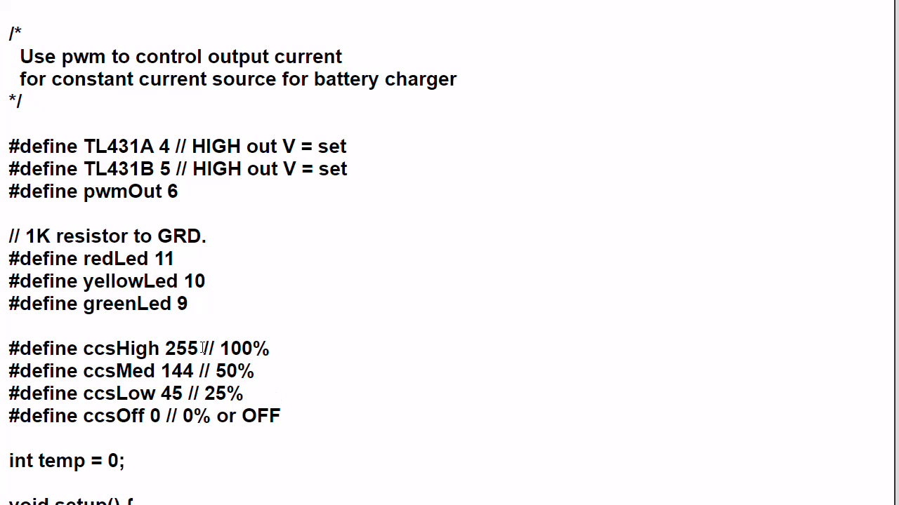
mouse_move(136, 405)
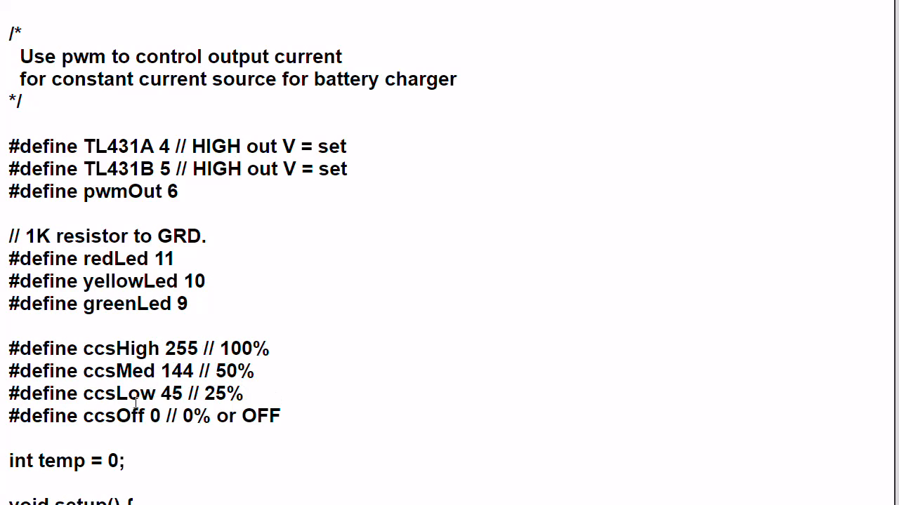
mouse_move(261, 399)
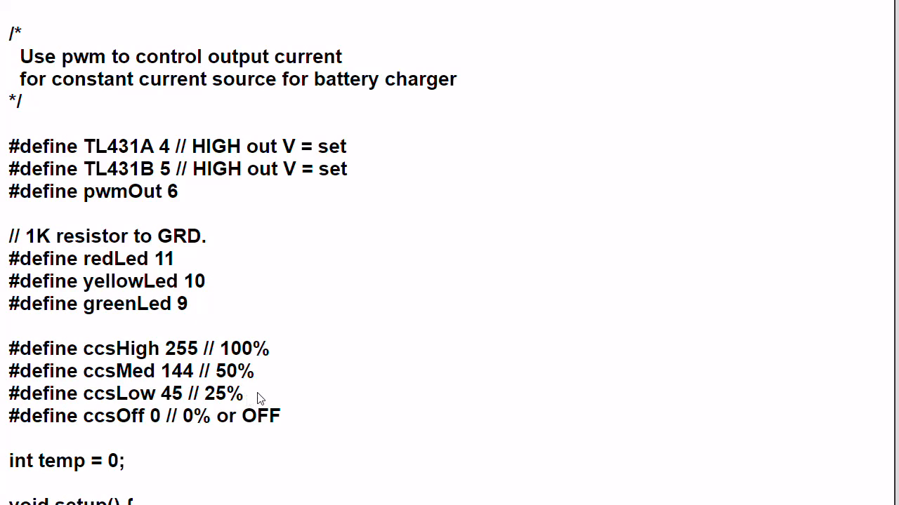
mouse_move(271, 399)
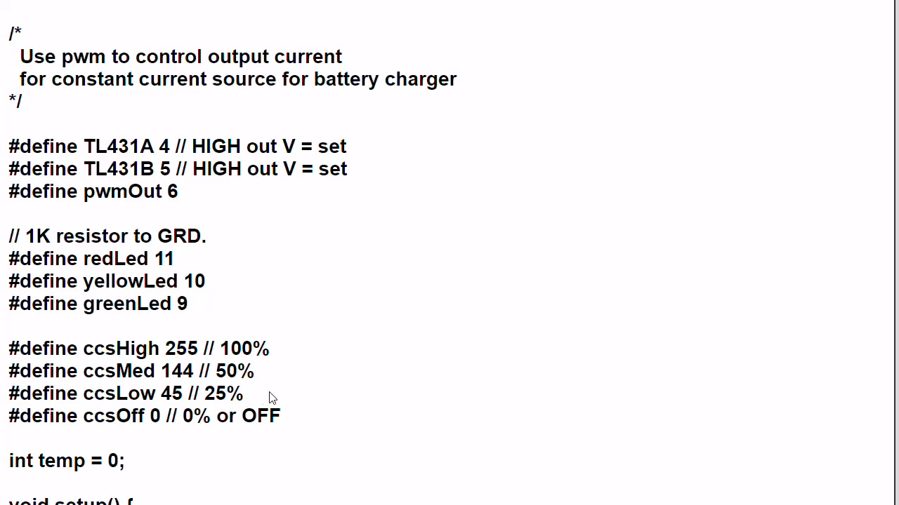
mouse_move(20, 487)
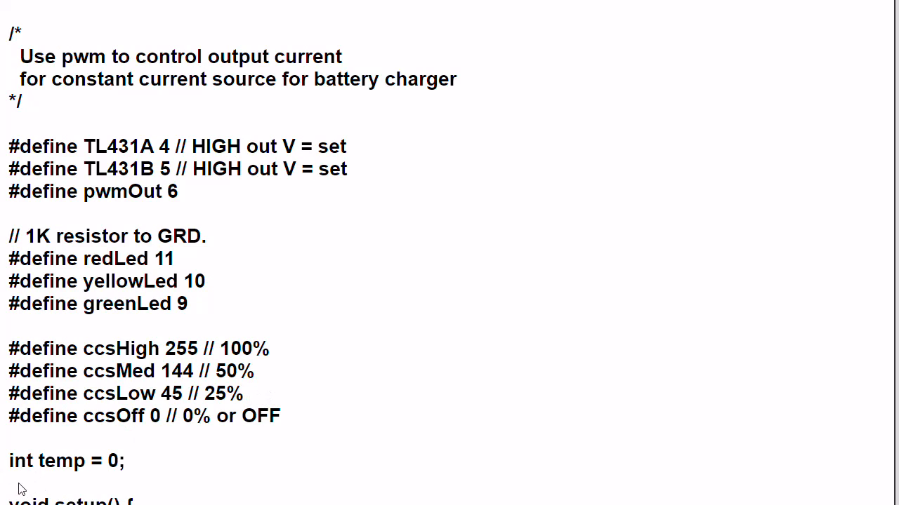
mouse_move(160, 468)
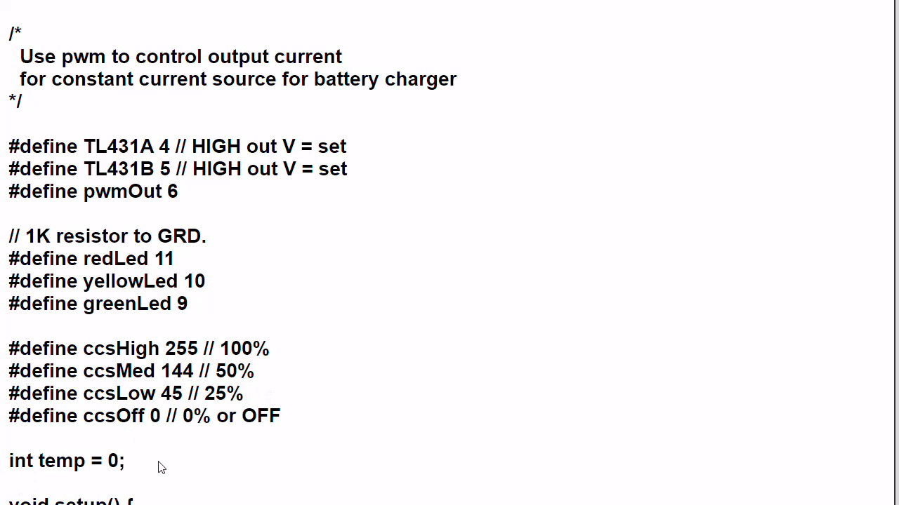
mouse_move(351, 370)
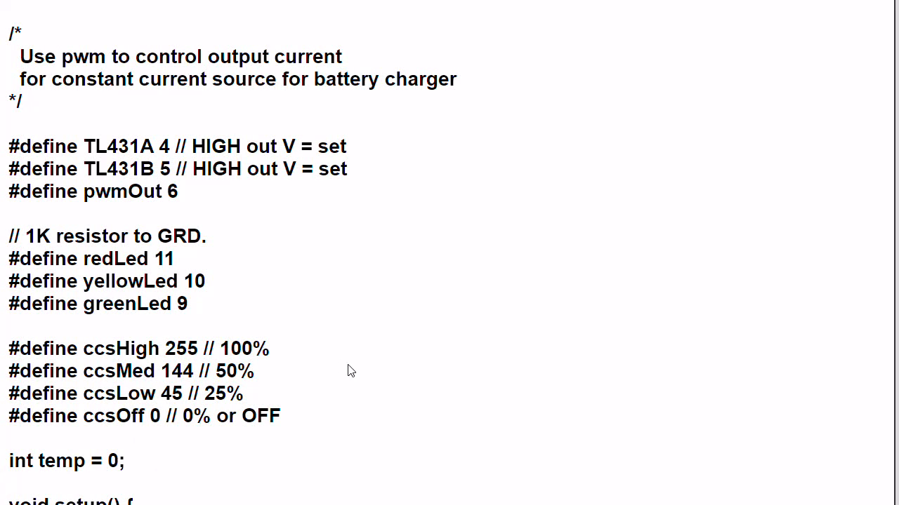
mouse_move(5, 353)
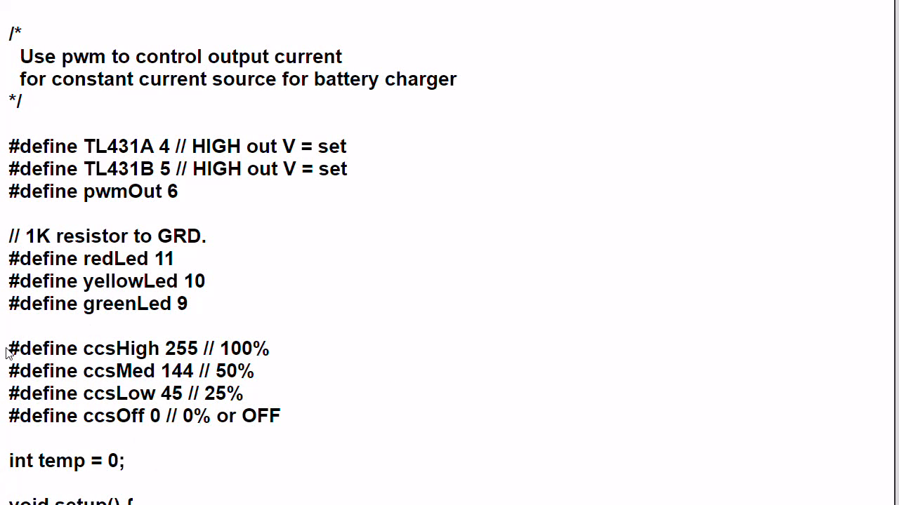
mouse_move(266, 403)
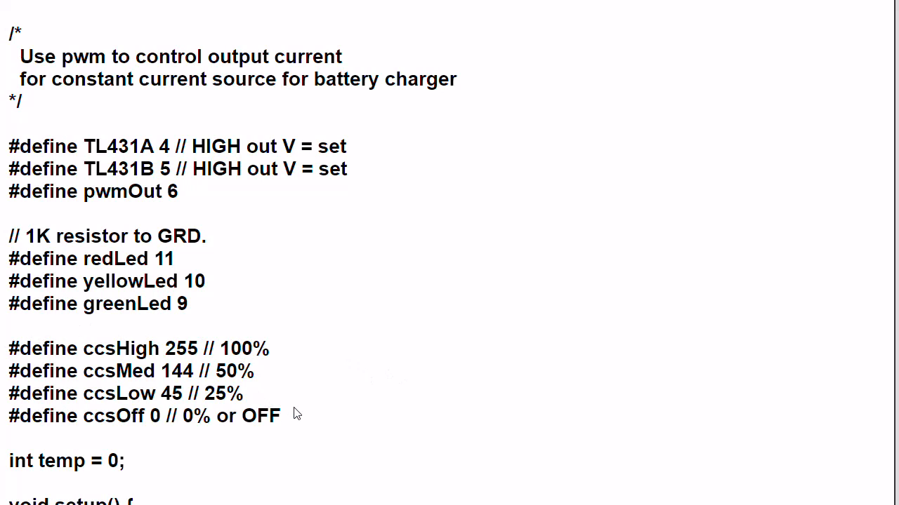
mouse_move(316, 433)
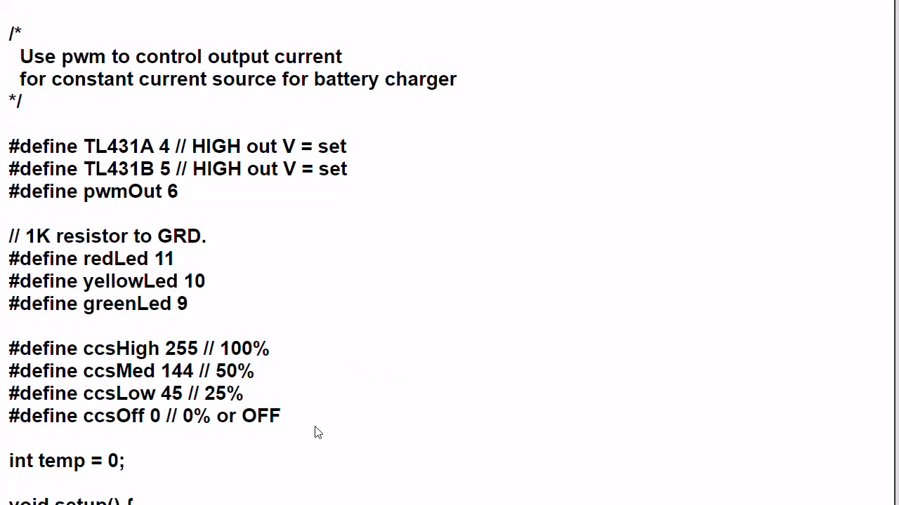
mouse_move(299, 356)
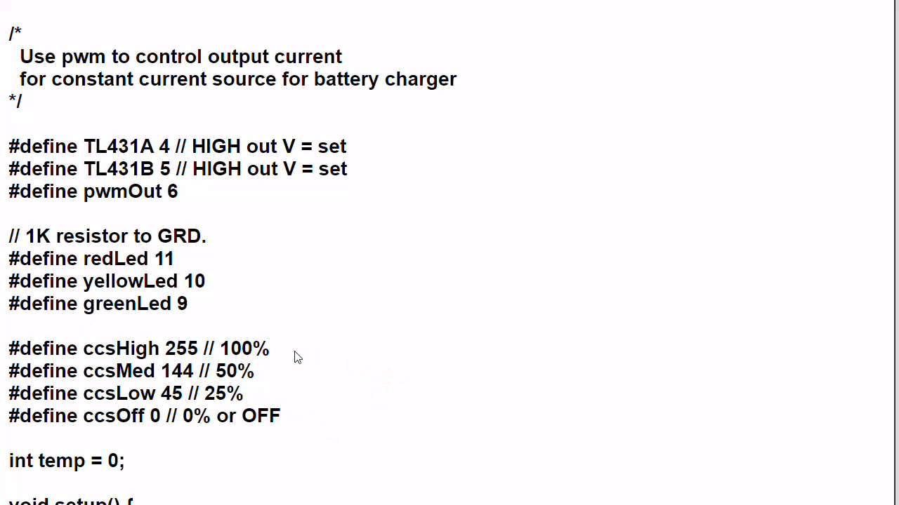
mouse_move(299, 424)
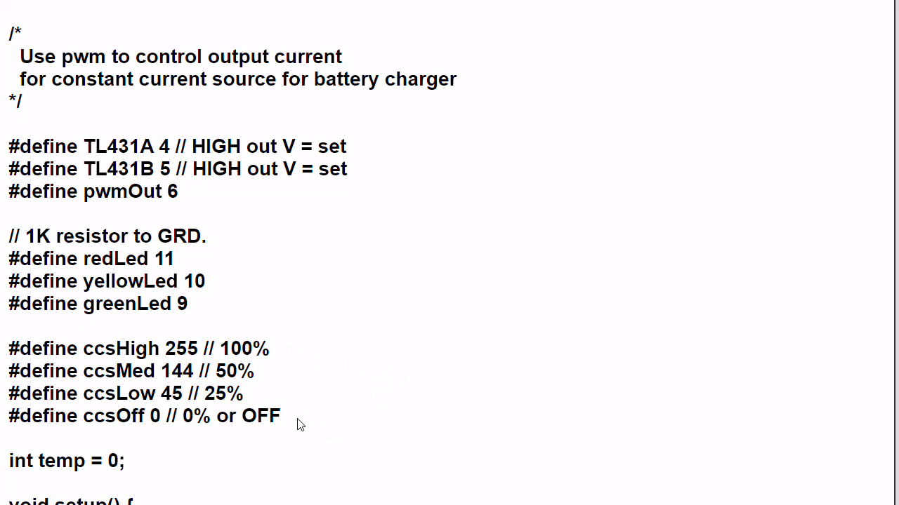
mouse_move(308, 379)
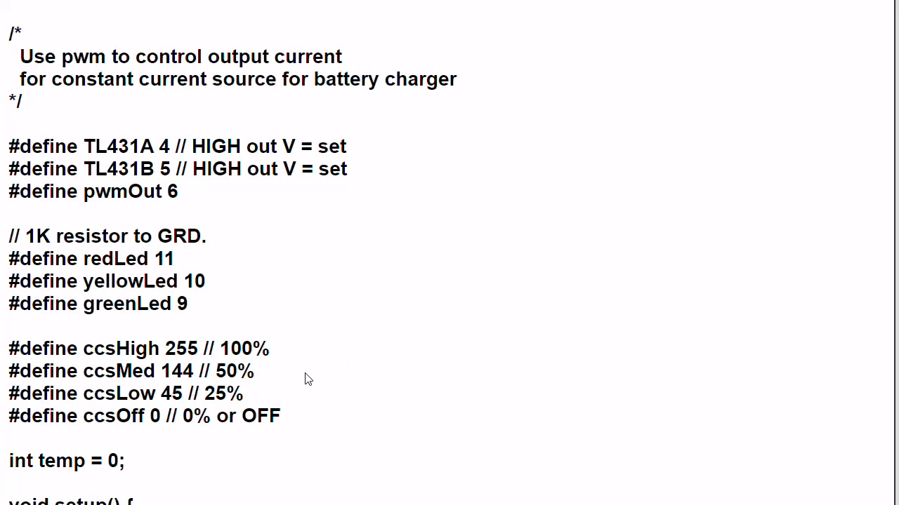
mouse_move(326, 383)
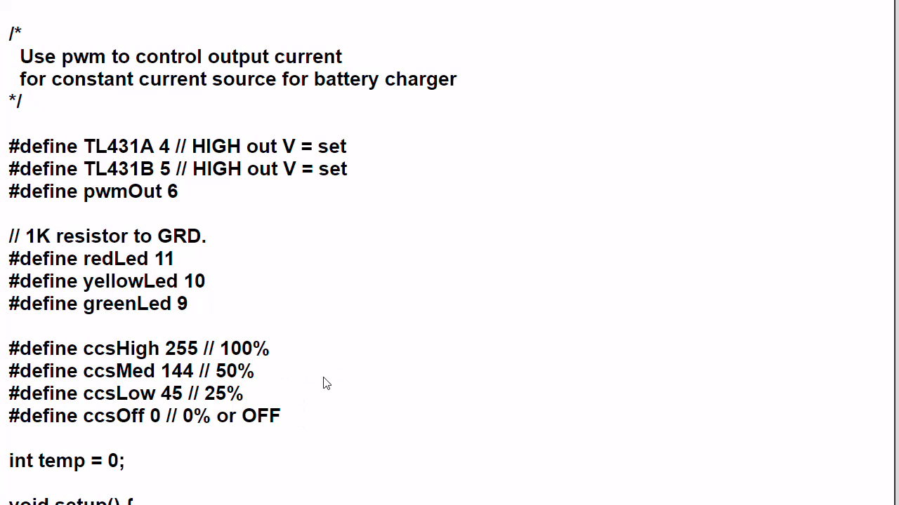
Step: Scroll the sketch past its #define lines for TL431 inputs, LEDs and PWM levels
scroll(down, 3)
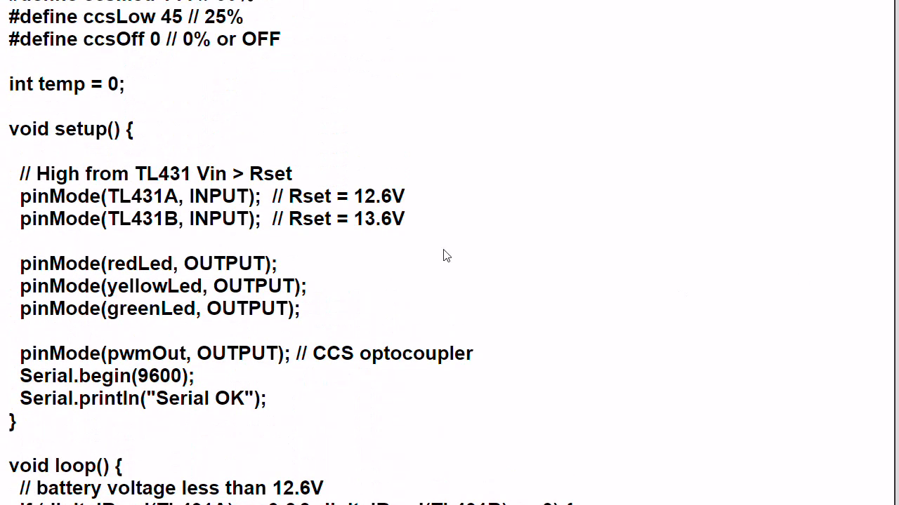
Step: Review setup()'s pinMode and Serial lines, then scroll toward loop()
click(13, 225)
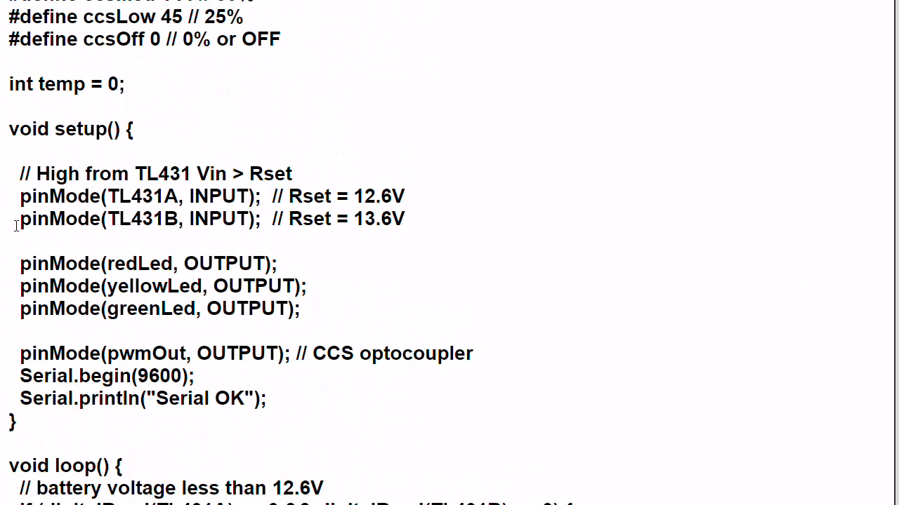
mouse_move(125, 225)
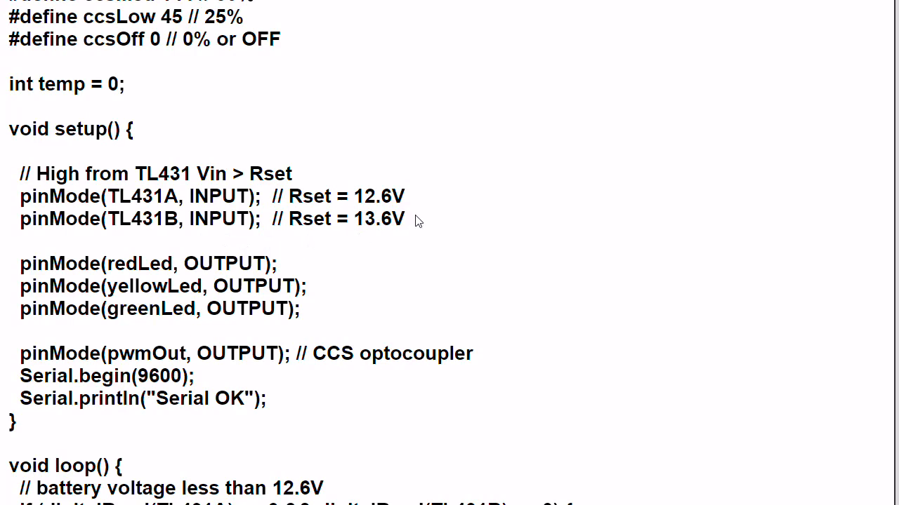
mouse_move(449, 319)
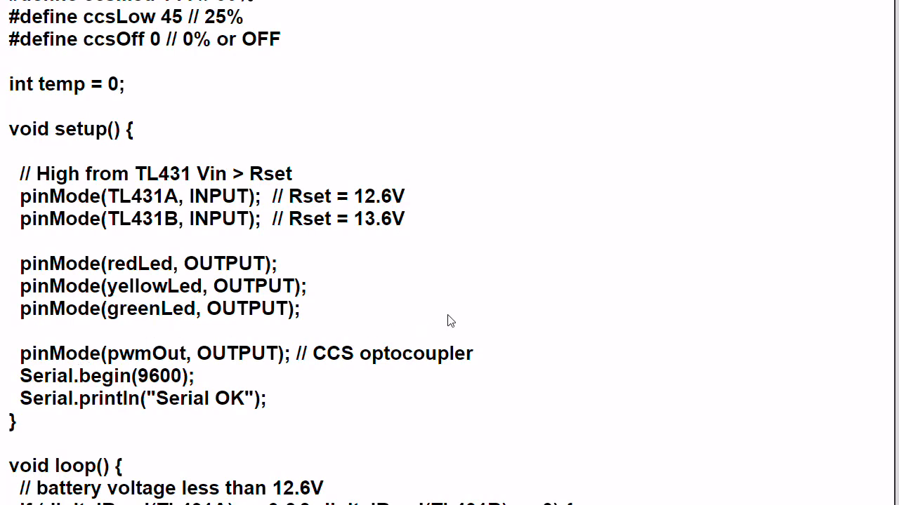
mouse_move(471, 308)
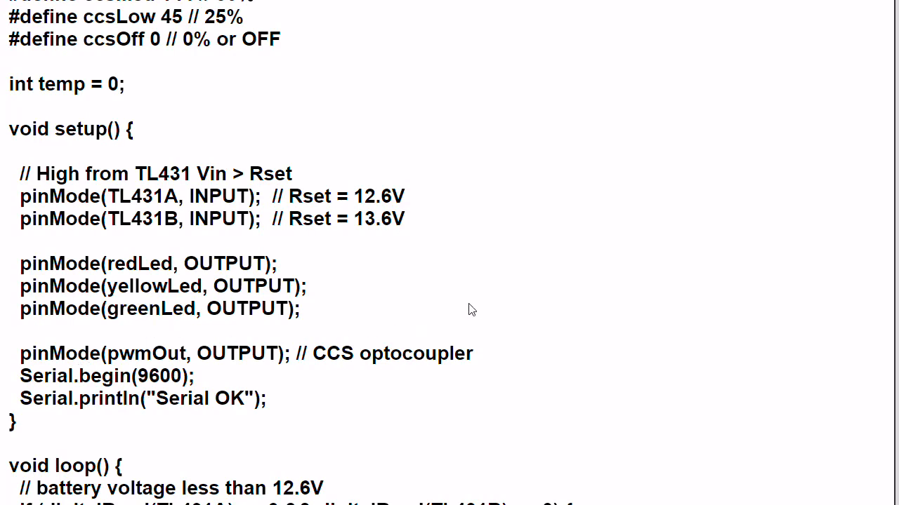
mouse_move(466, 312)
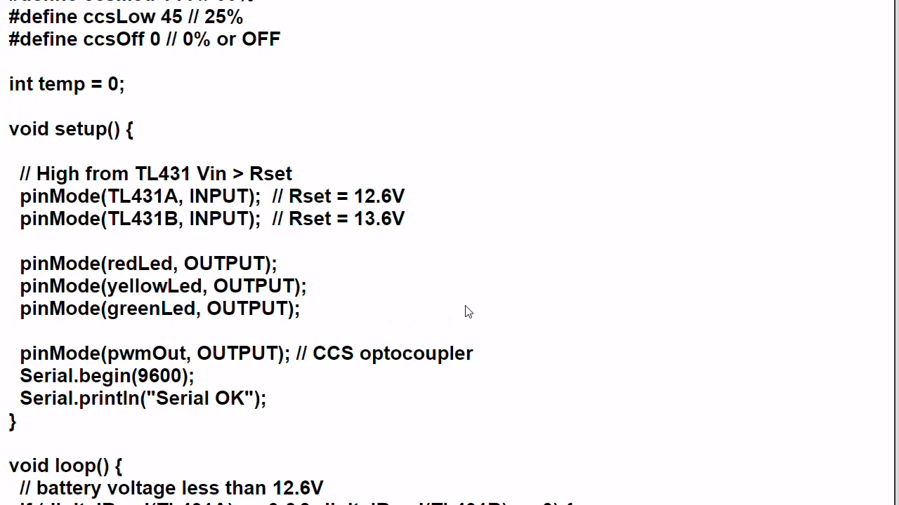
scroll(down, 3)
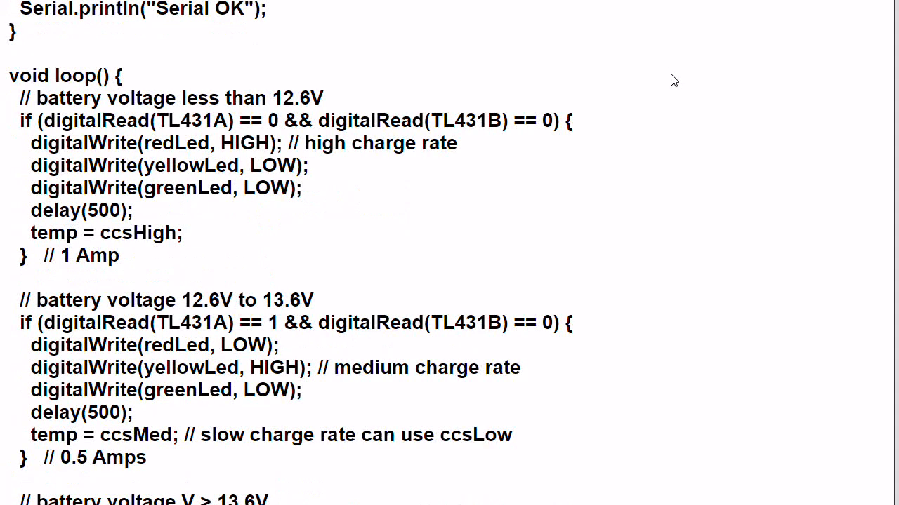
mouse_move(665, 69)
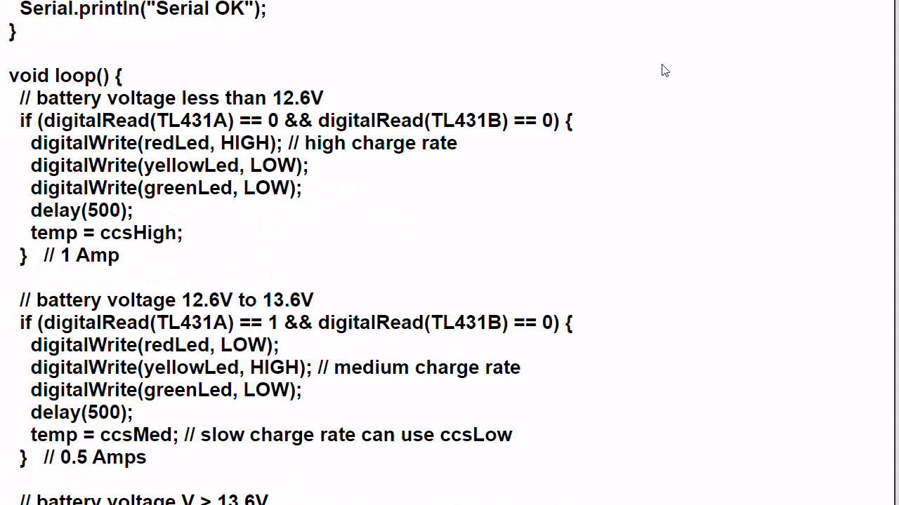
mouse_move(361, 174)
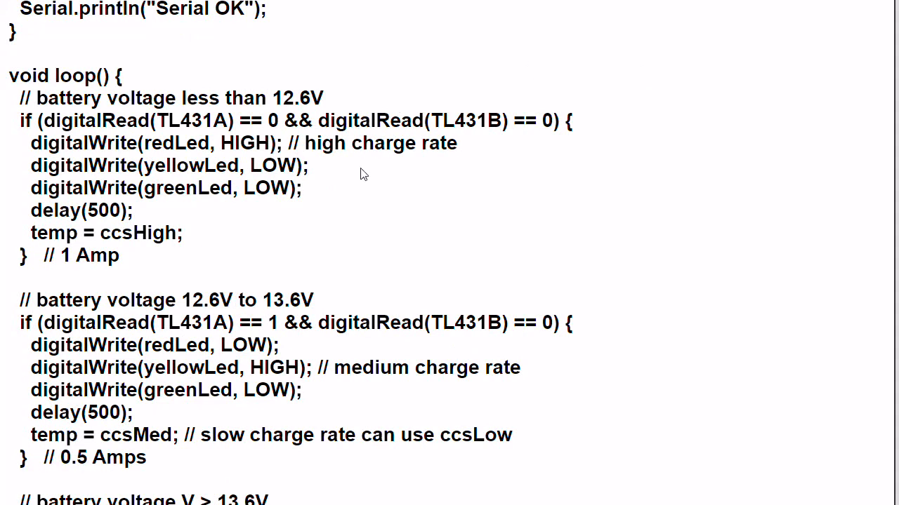
mouse_move(523, 170)
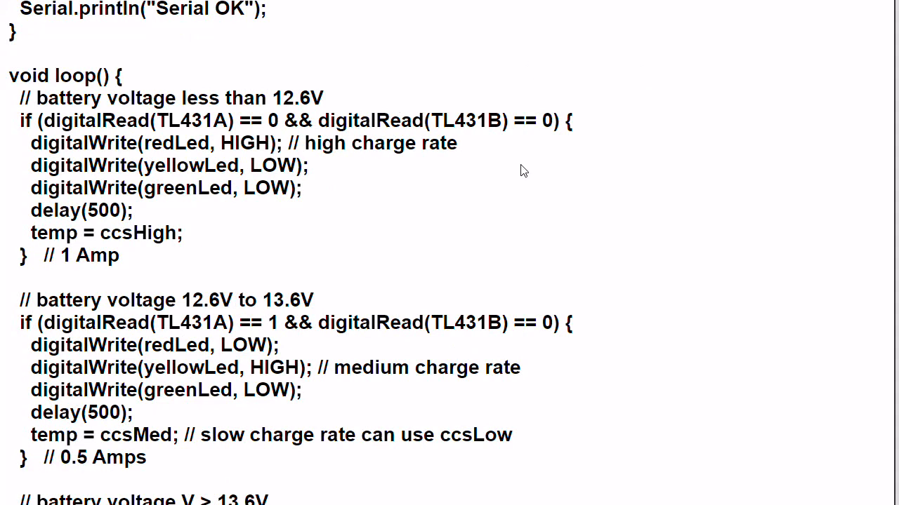
mouse_move(488, 193)
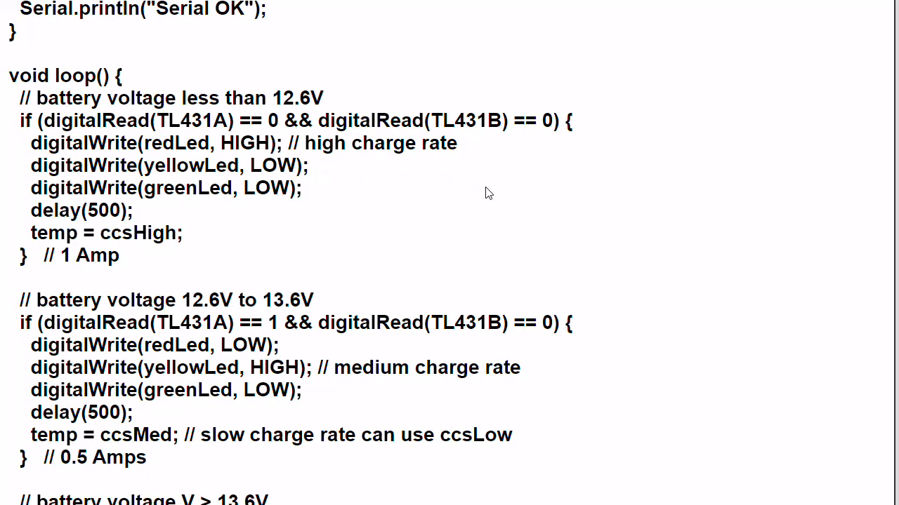
mouse_move(593, 200)
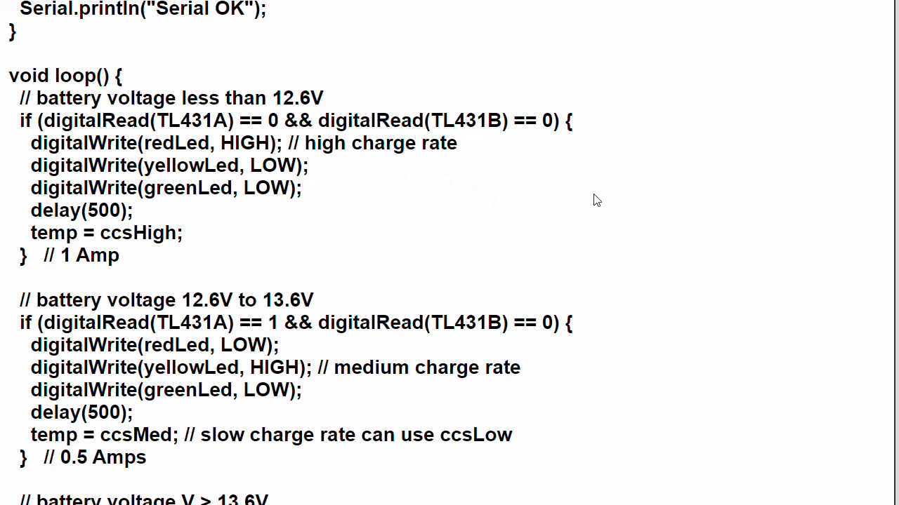
mouse_move(465, 198)
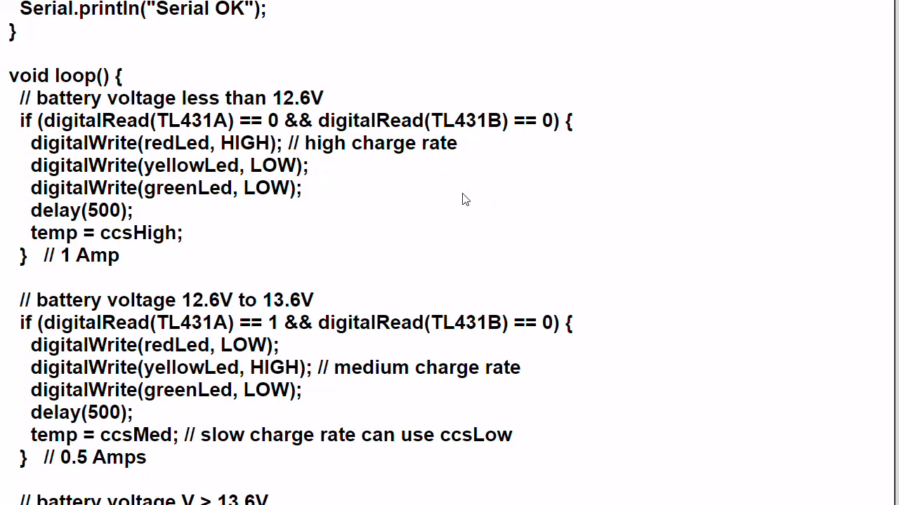
mouse_move(67, 130)
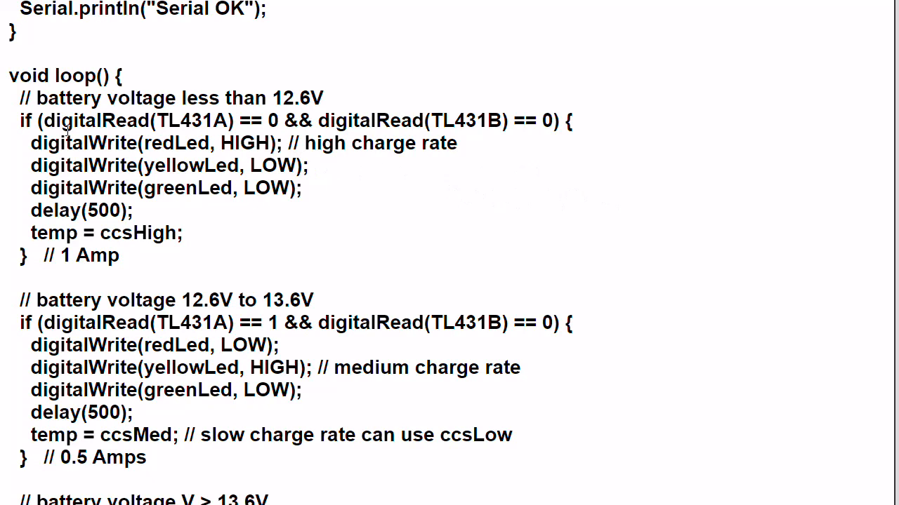
mouse_move(162, 137)
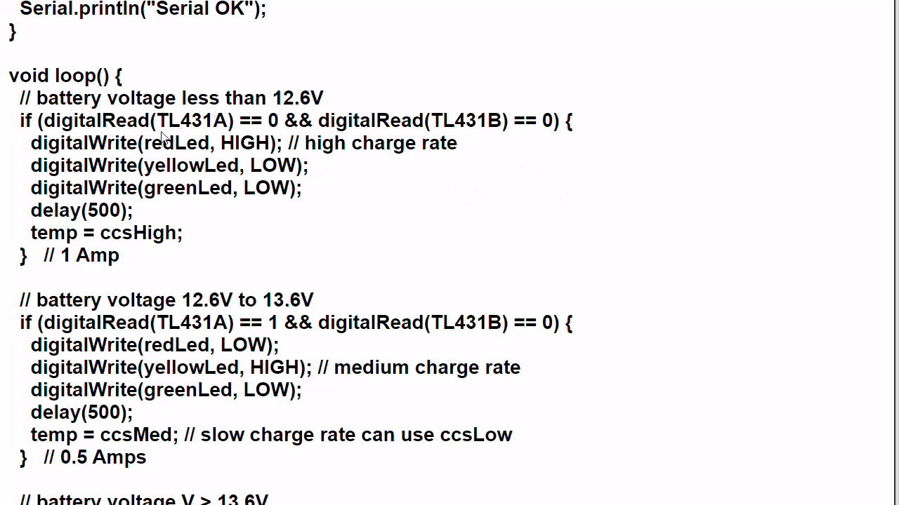
mouse_move(281, 119)
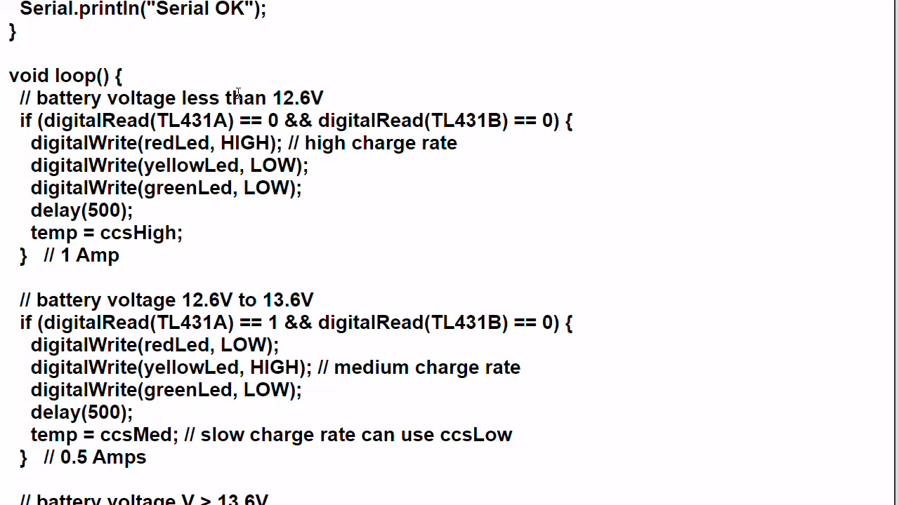
mouse_move(338, 99)
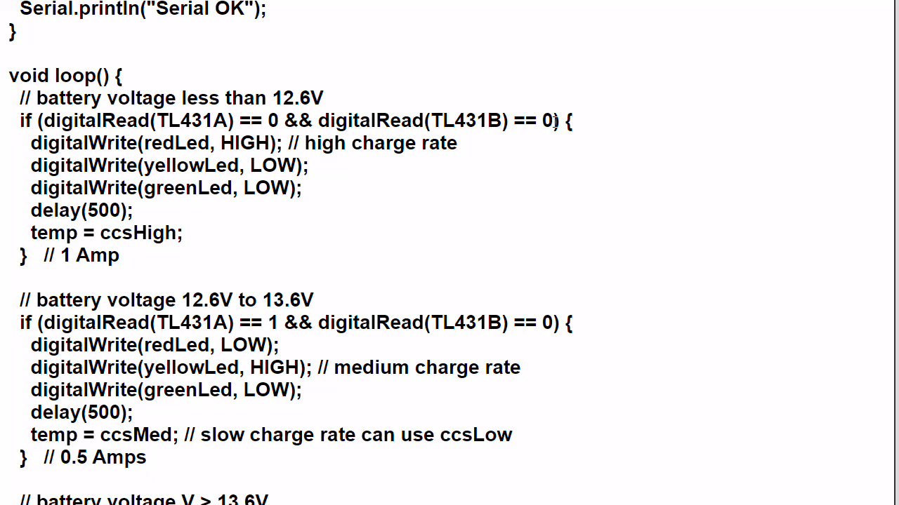
mouse_move(184, 183)
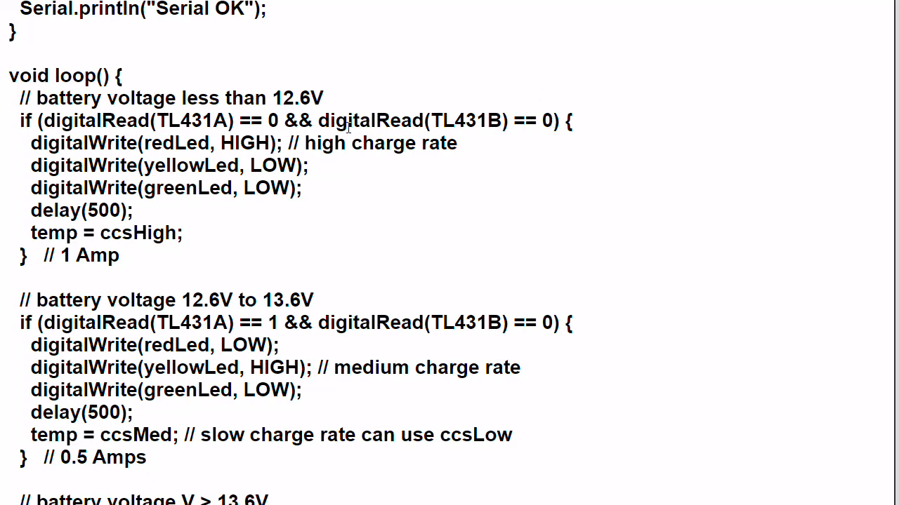
mouse_move(351, 163)
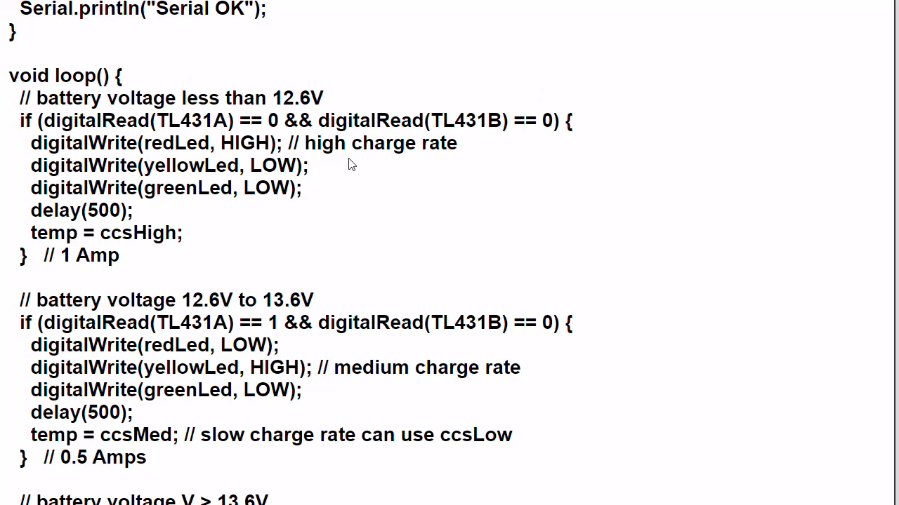
mouse_move(335, 166)
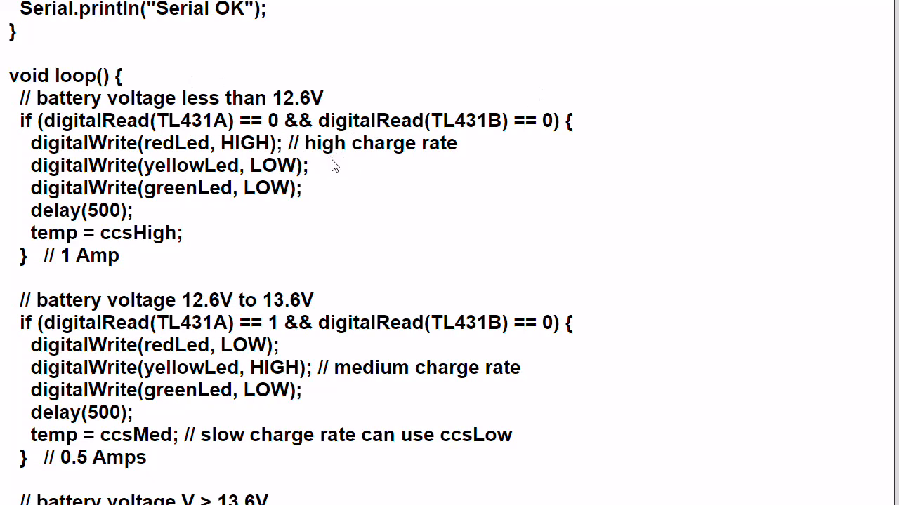
mouse_move(532, 177)
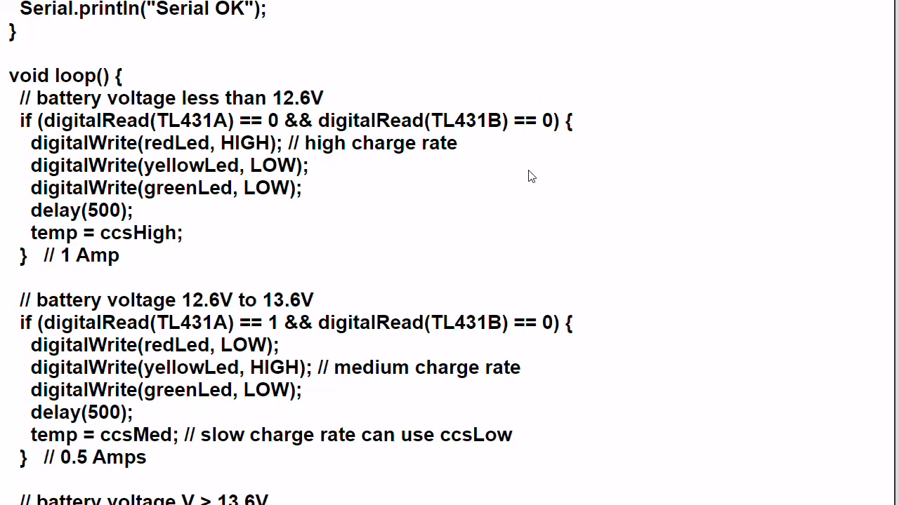
mouse_move(510, 159)
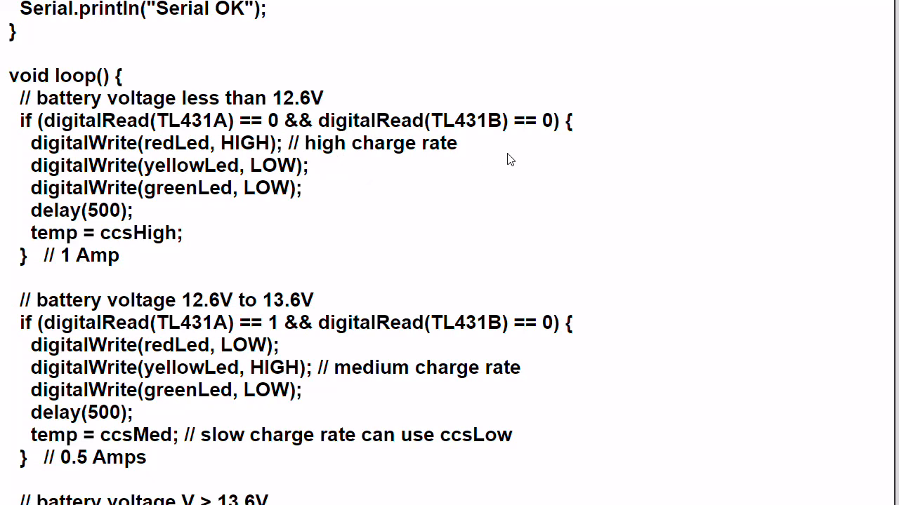
mouse_move(505, 160)
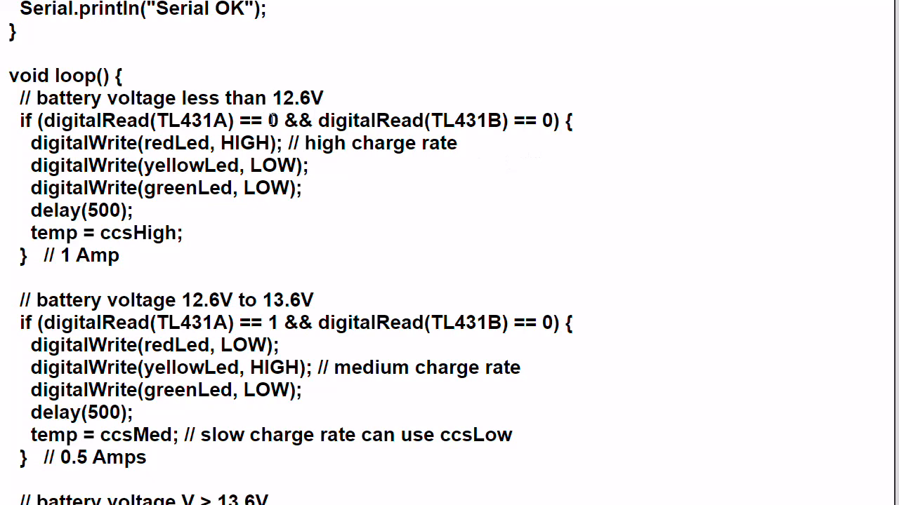
mouse_move(281, 143)
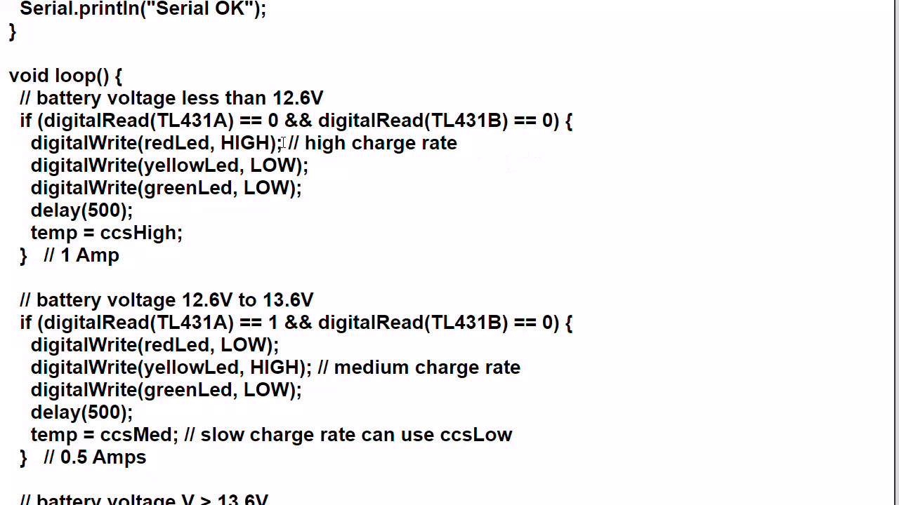
mouse_move(162, 166)
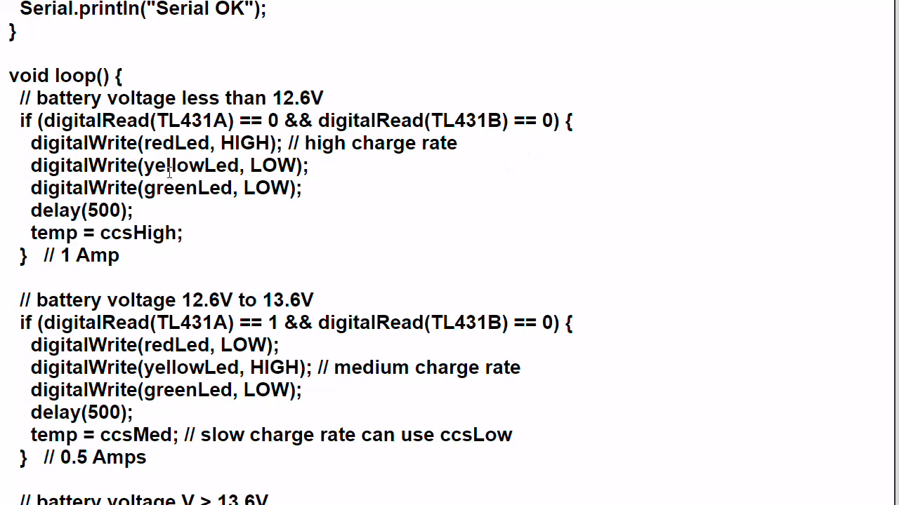
mouse_move(282, 187)
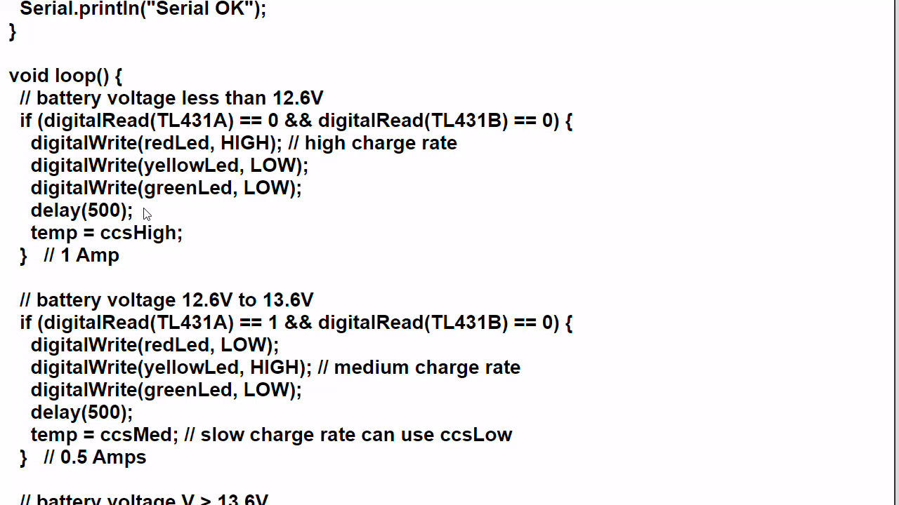
mouse_move(119, 245)
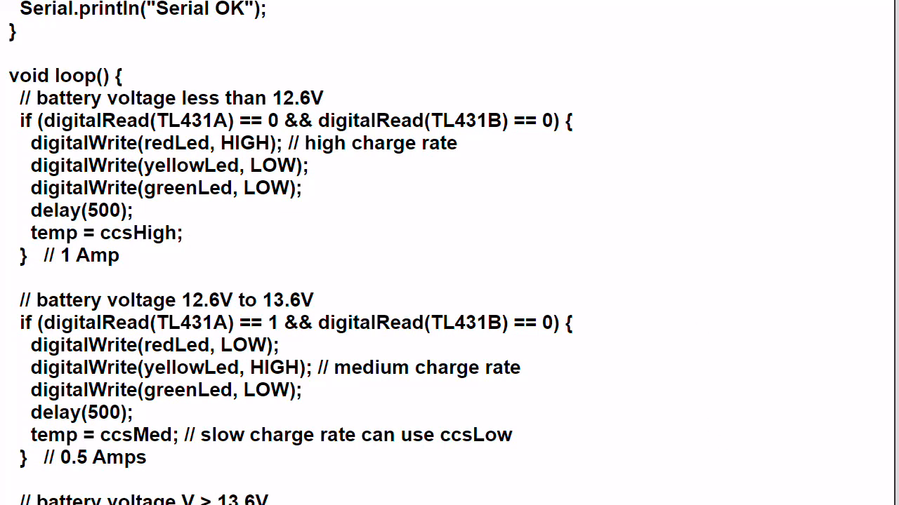
Step: Scroll past loop()'s below-12.6V and 12.6–13.6V branches to the above-13.6V branch
scroll(down, 3)
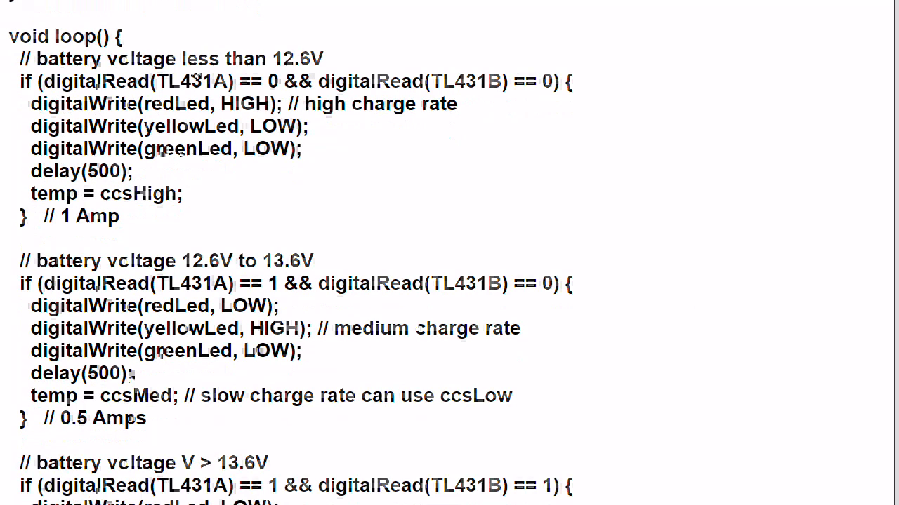
Step: Scroll to reveal the full above-13.6V branch: green LED on, current off
scroll(down, 3)
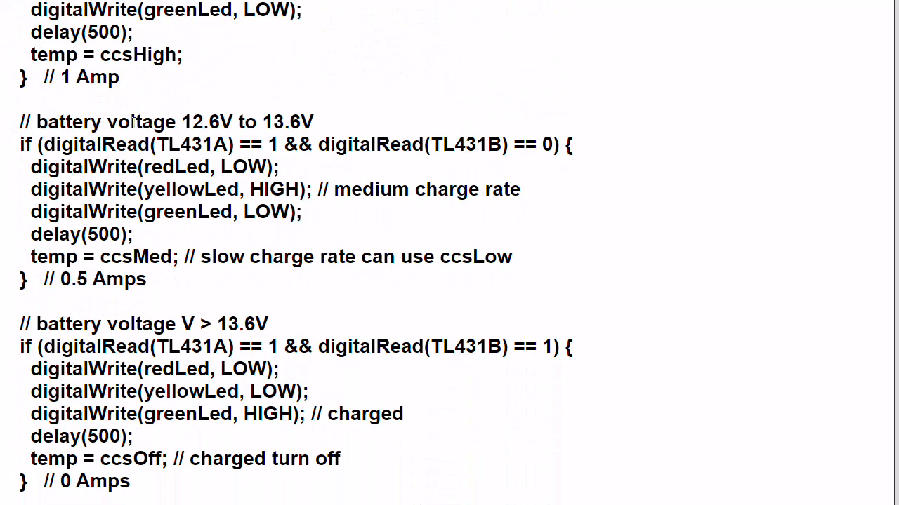
mouse_move(328, 123)
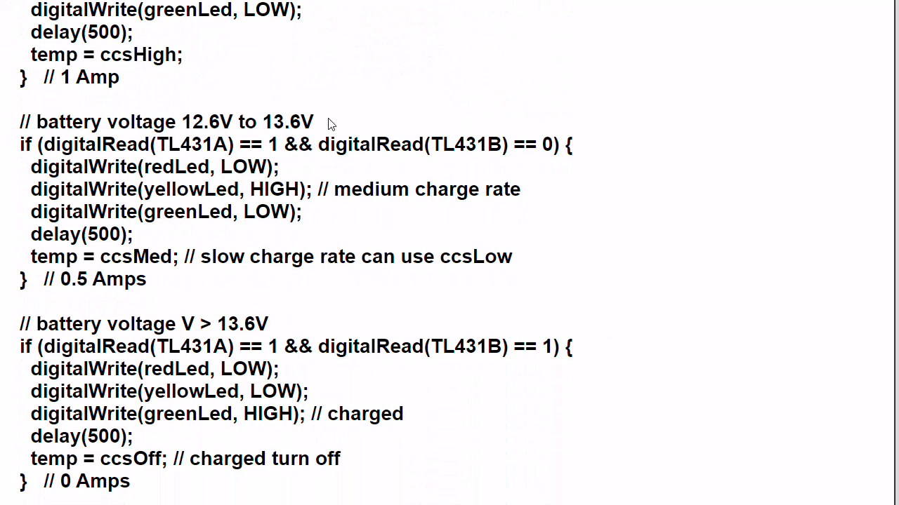
mouse_move(341, 124)
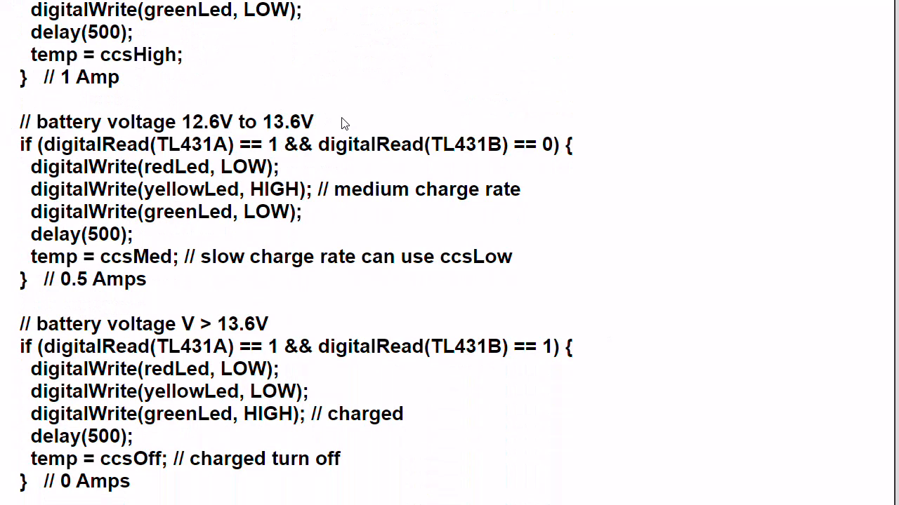
mouse_move(140, 145)
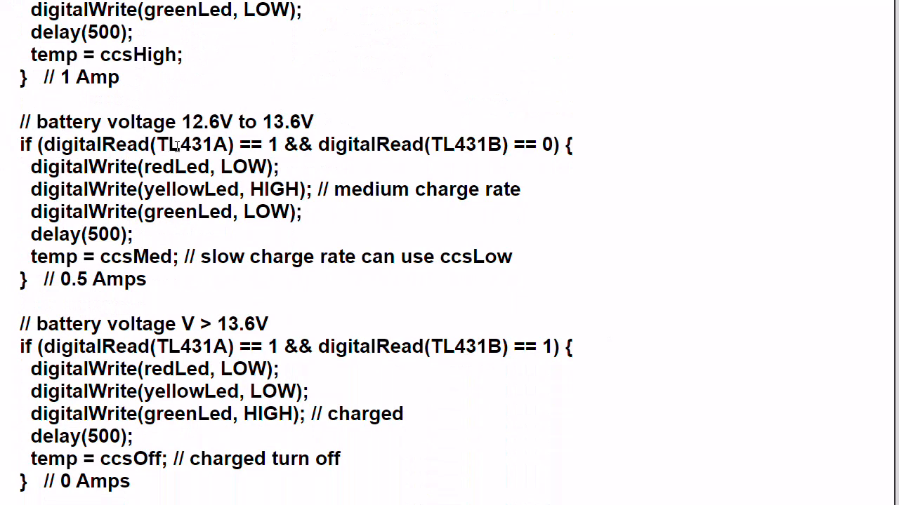
mouse_move(272, 145)
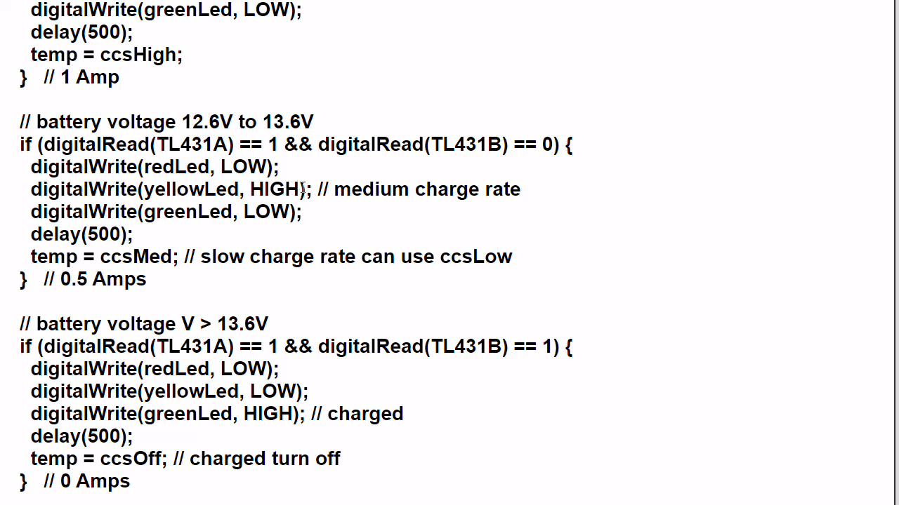
mouse_move(263, 219)
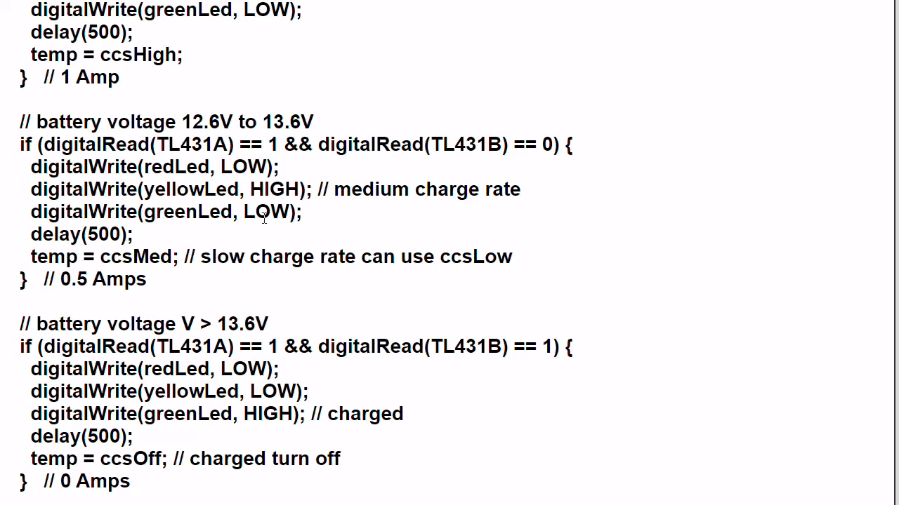
mouse_move(311, 220)
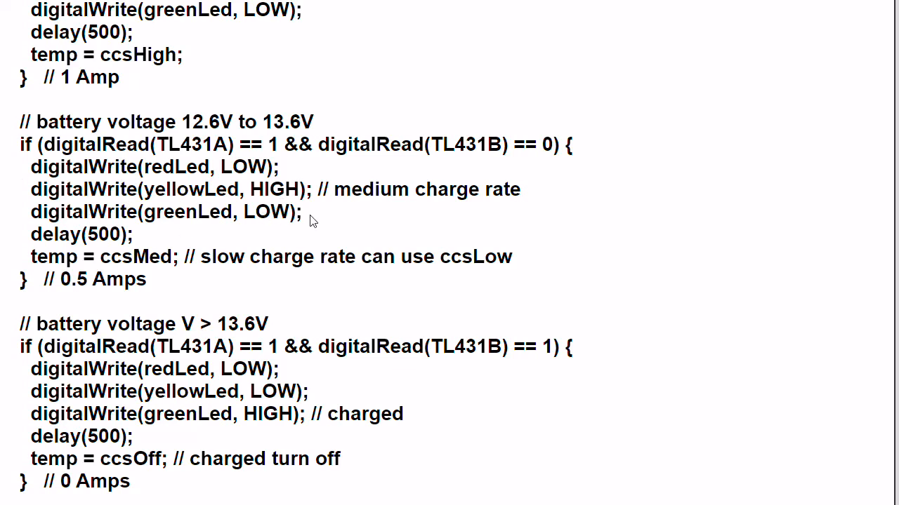
mouse_move(196, 237)
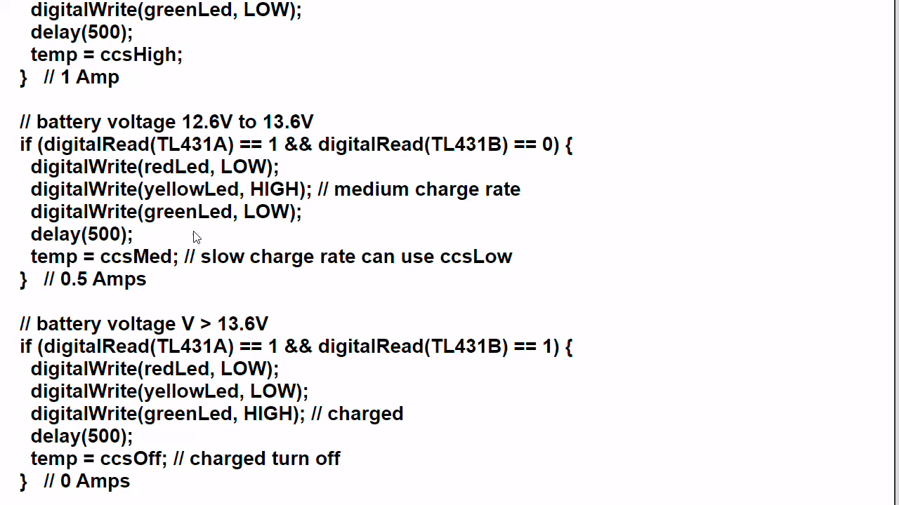
mouse_move(141, 237)
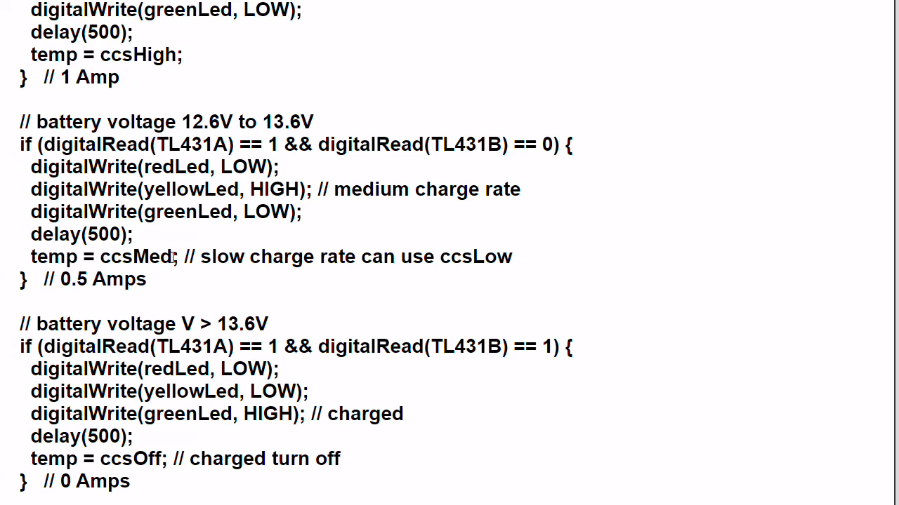
Step: Scroll to loop()'s end showing analogWrite, Serial.print of PWM and 5-second delay
scroll(down, 3)
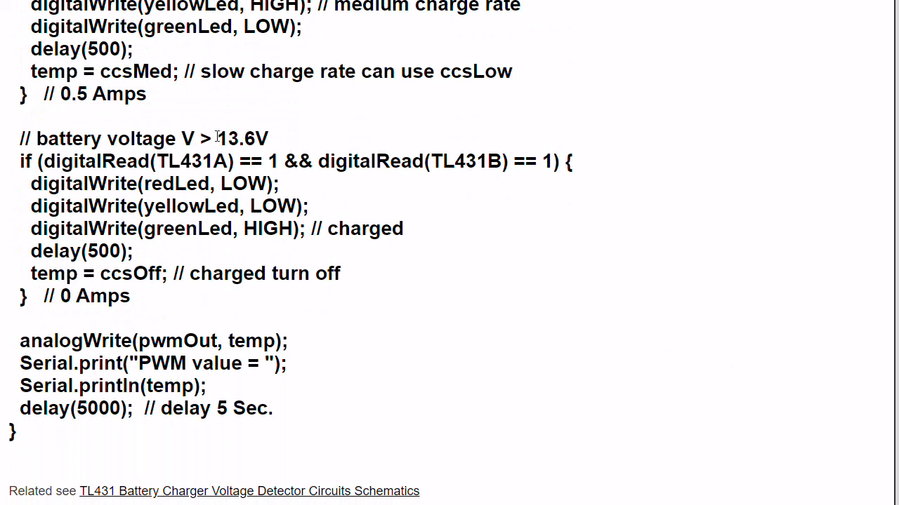
mouse_move(273, 141)
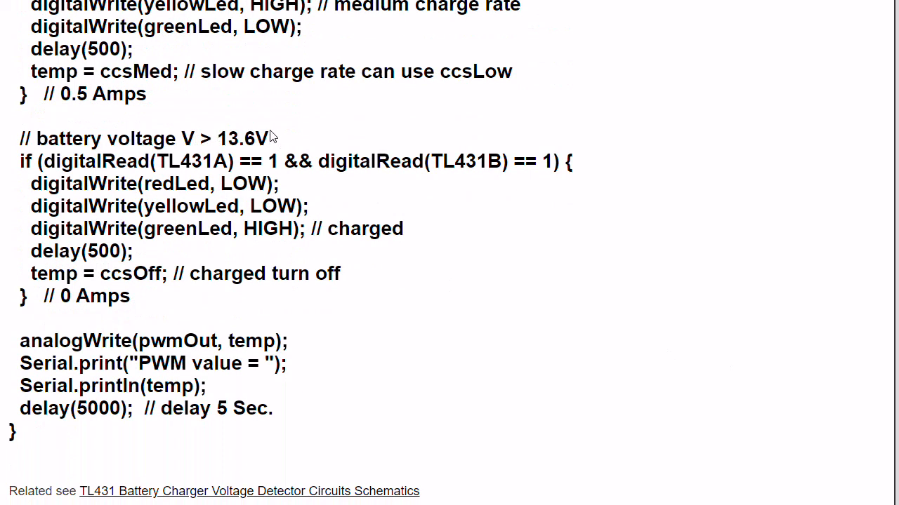
mouse_move(153, 161)
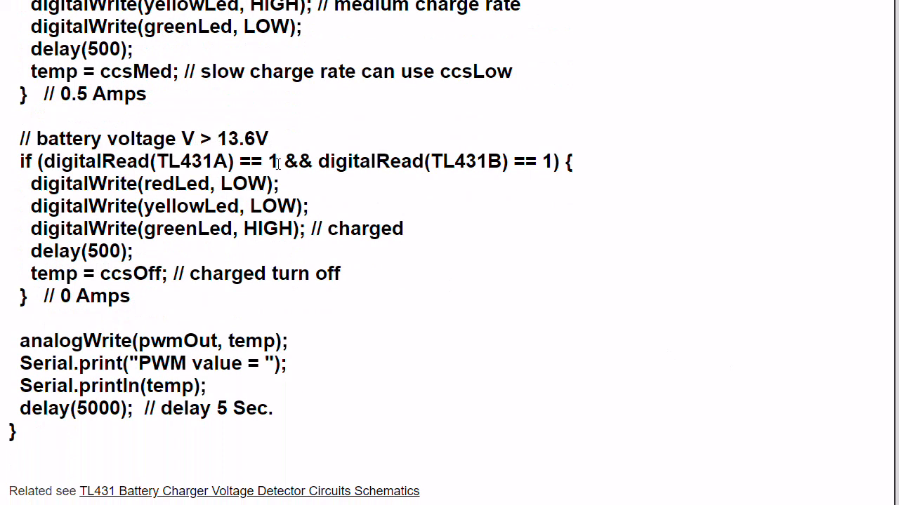
mouse_move(458, 169)
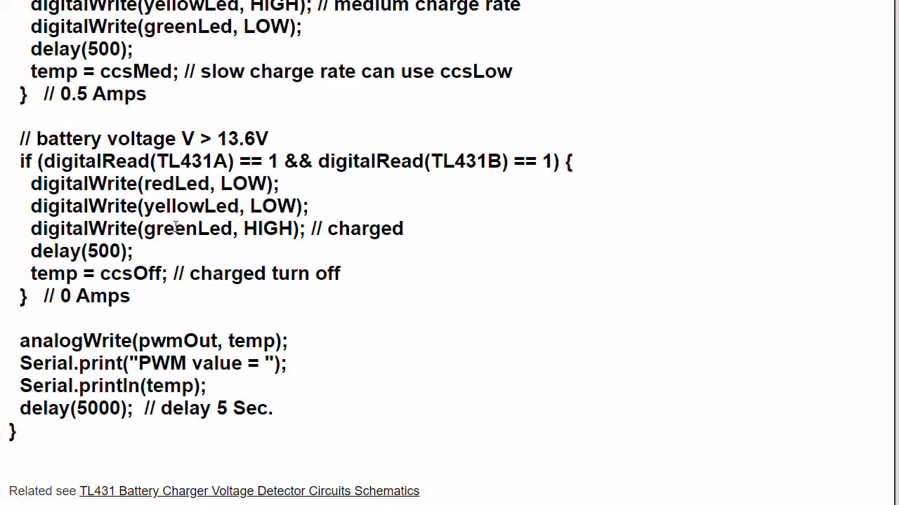
mouse_move(247, 228)
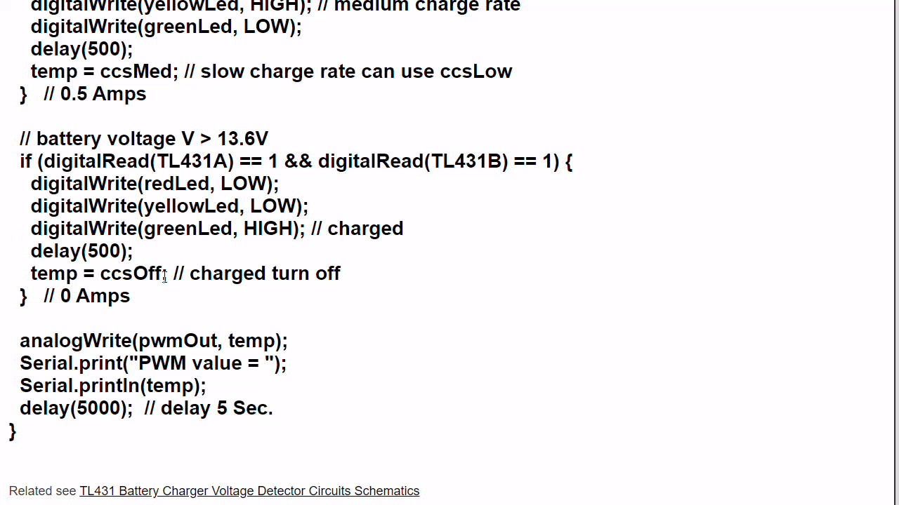
mouse_move(213, 278)
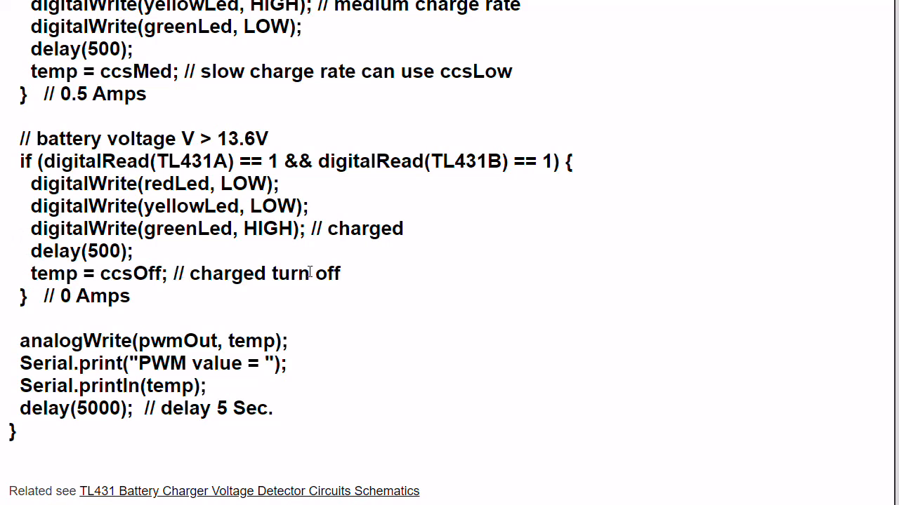
mouse_move(355, 276)
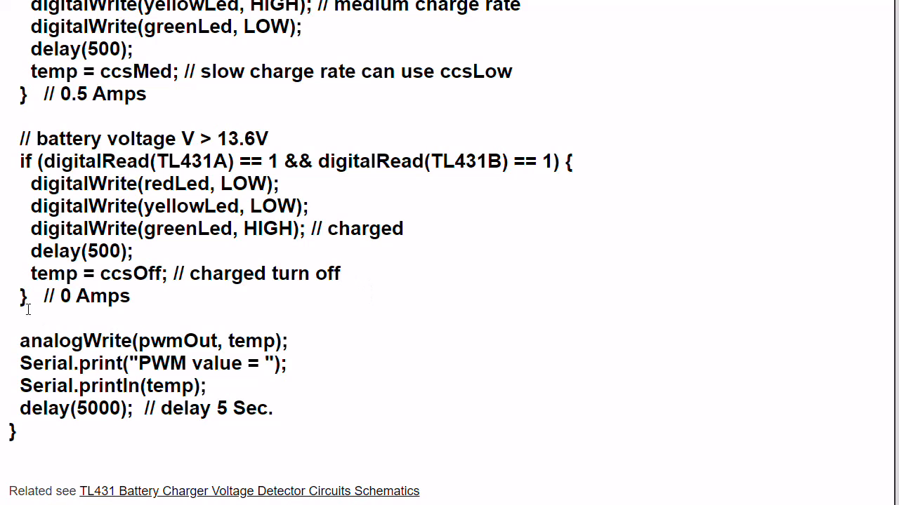
mouse_move(140, 340)
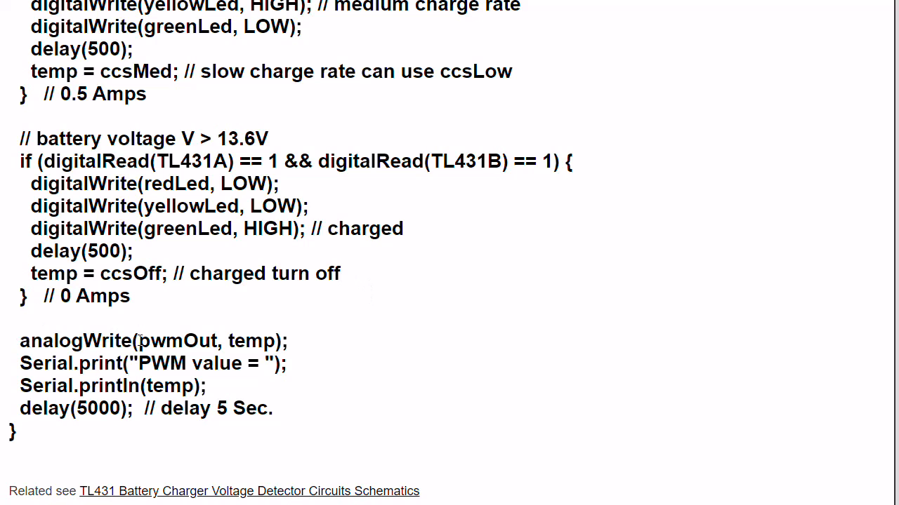
mouse_move(294, 348)
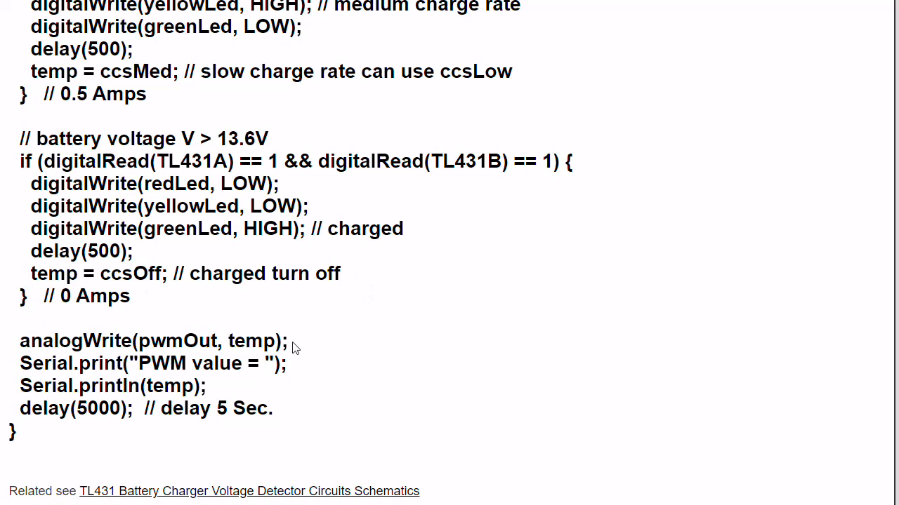
mouse_move(244, 336)
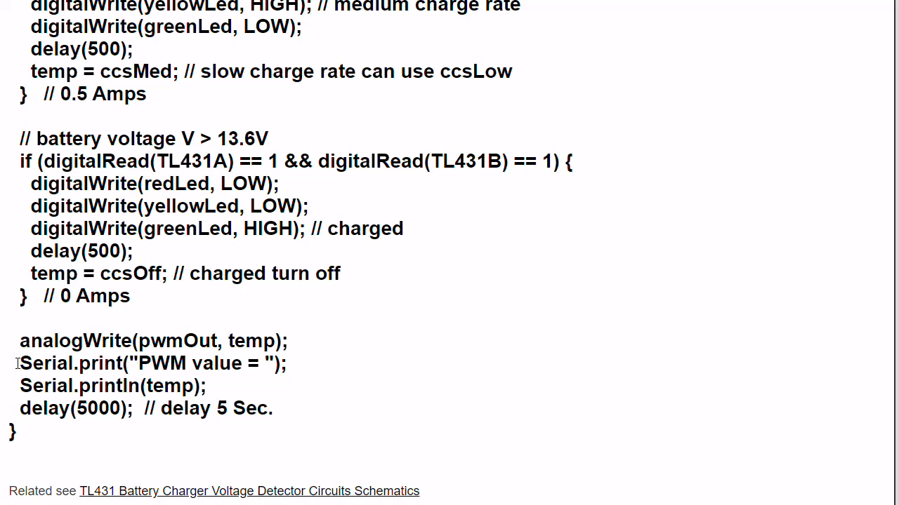
mouse_move(258, 368)
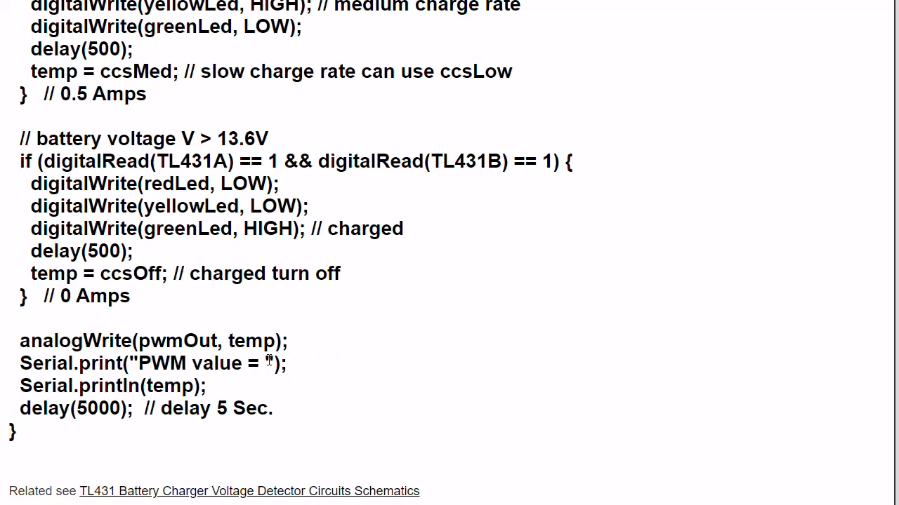
click(18, 361)
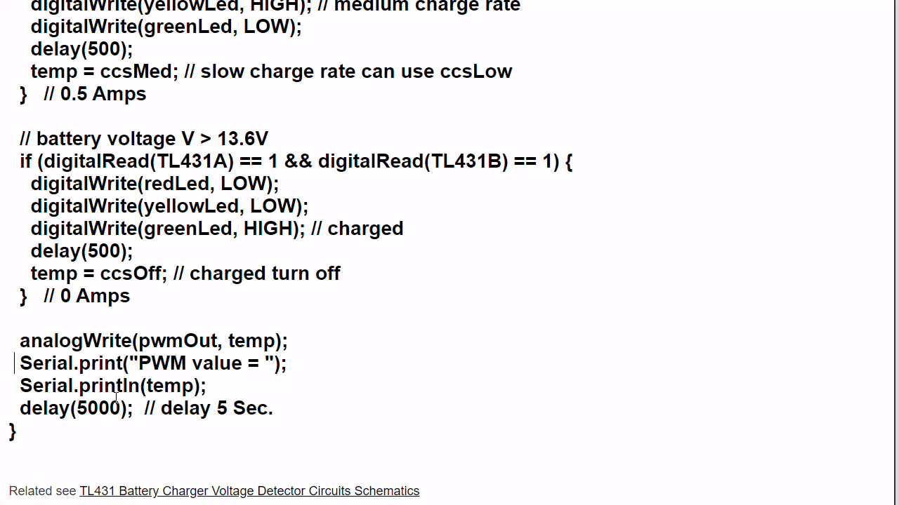
mouse_move(263, 408)
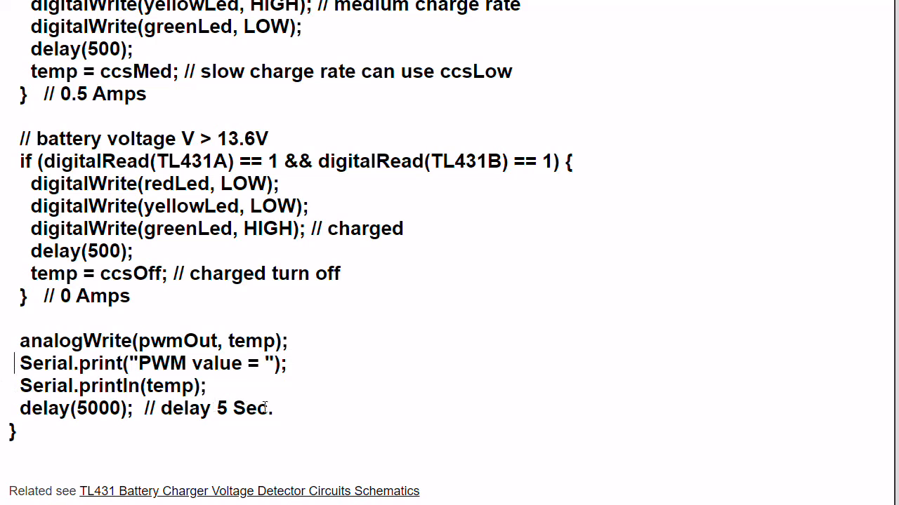
mouse_move(284, 420)
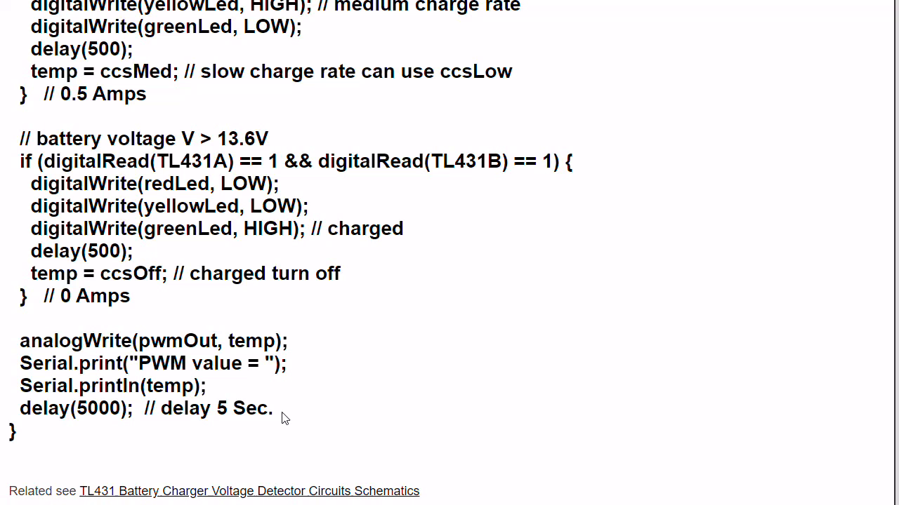
mouse_move(340, 409)
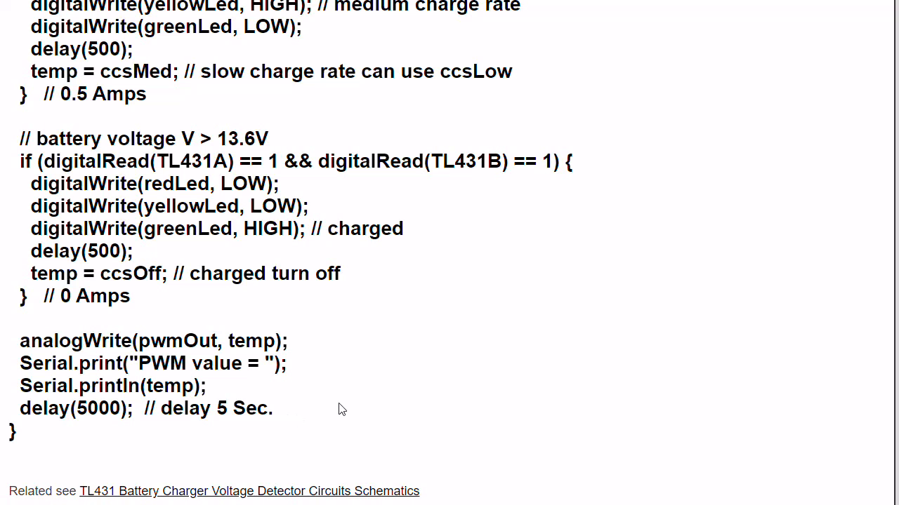
mouse_move(361, 411)
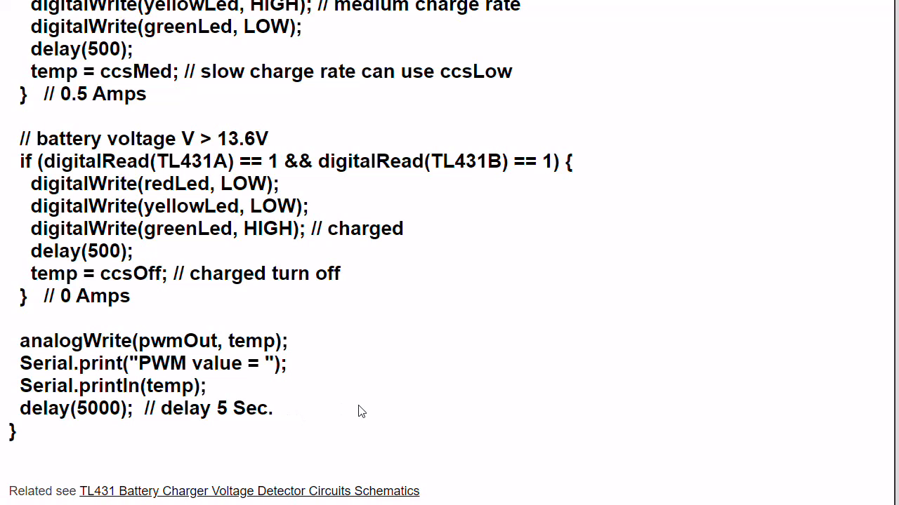